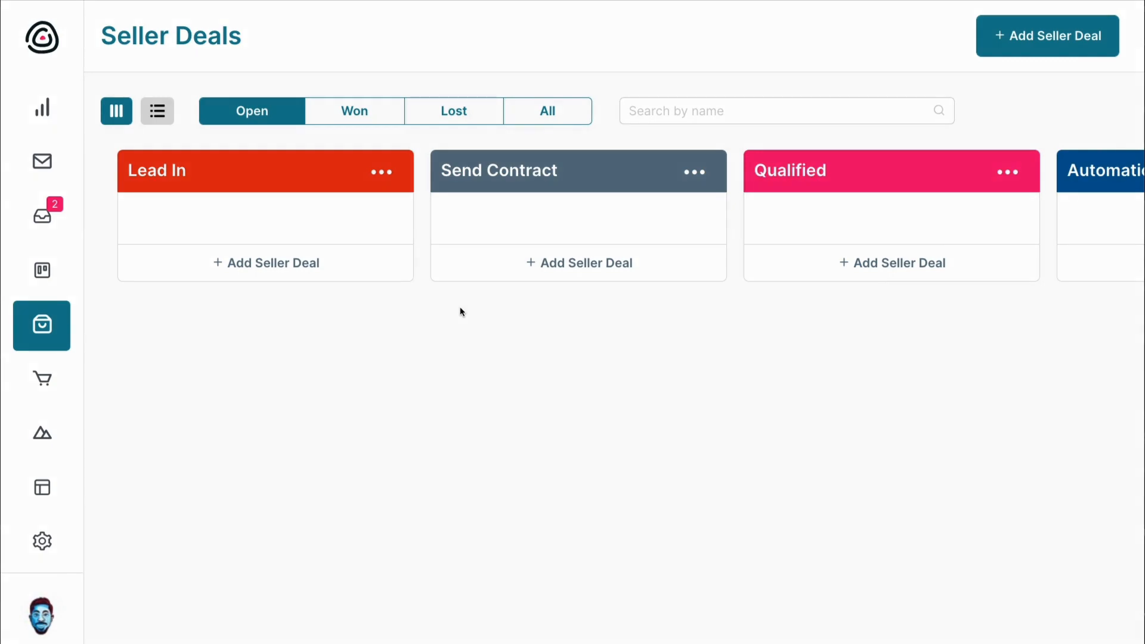
pyautogui.moveTo(959, 74)
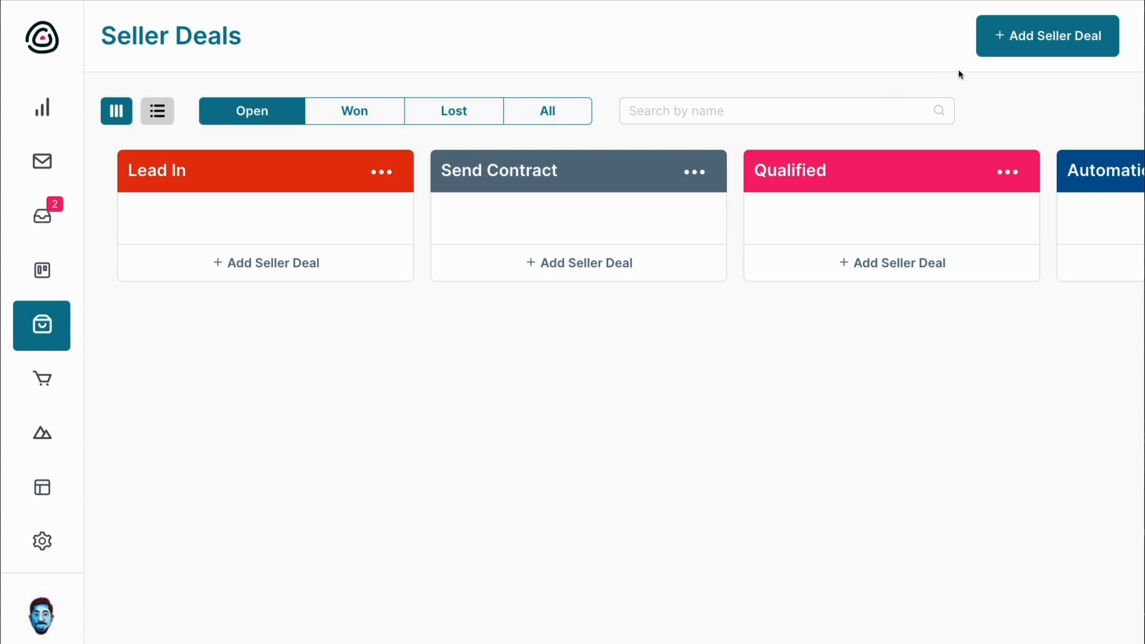
pyautogui.moveTo(1005, 48)
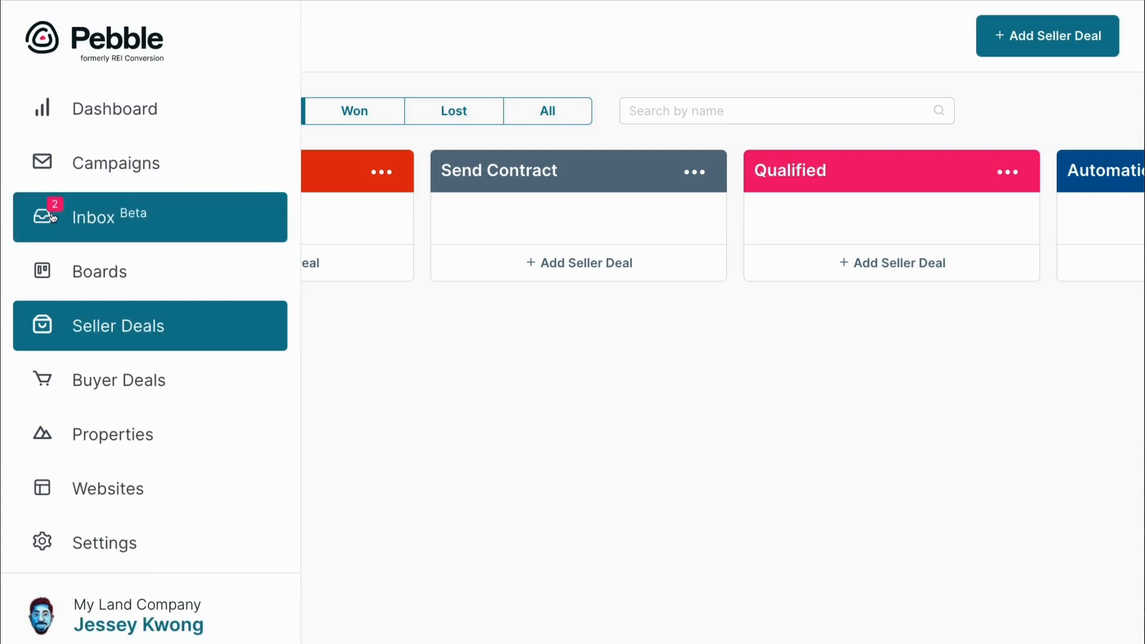
pyautogui.moveTo(91, 217)
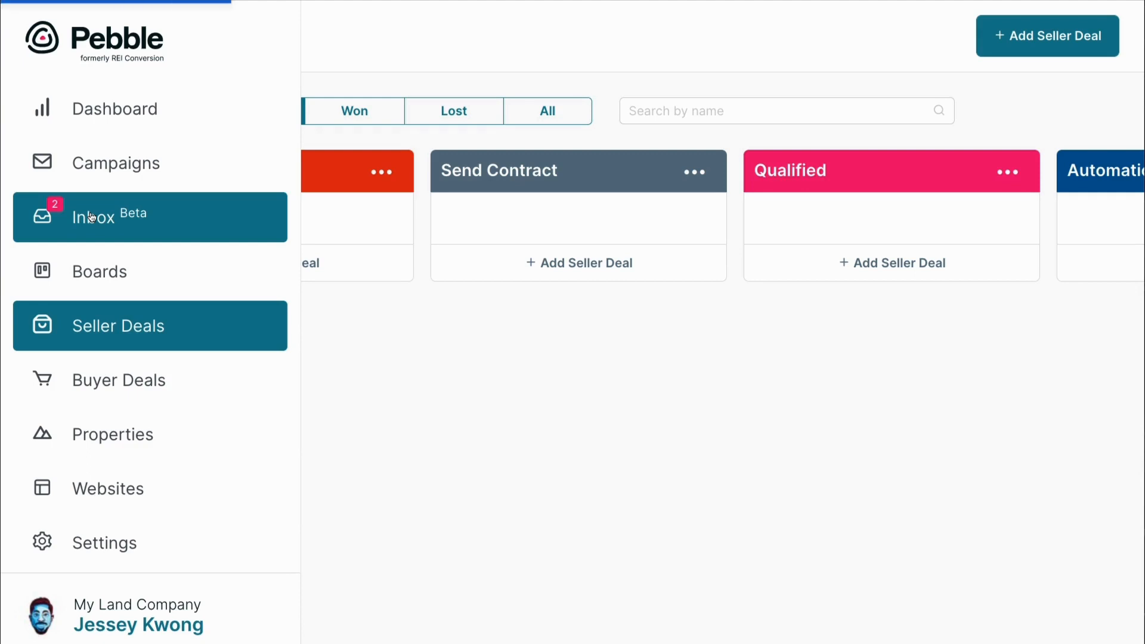
# Open the unread seller text message from the Inbox
pyautogui.click(93, 217)
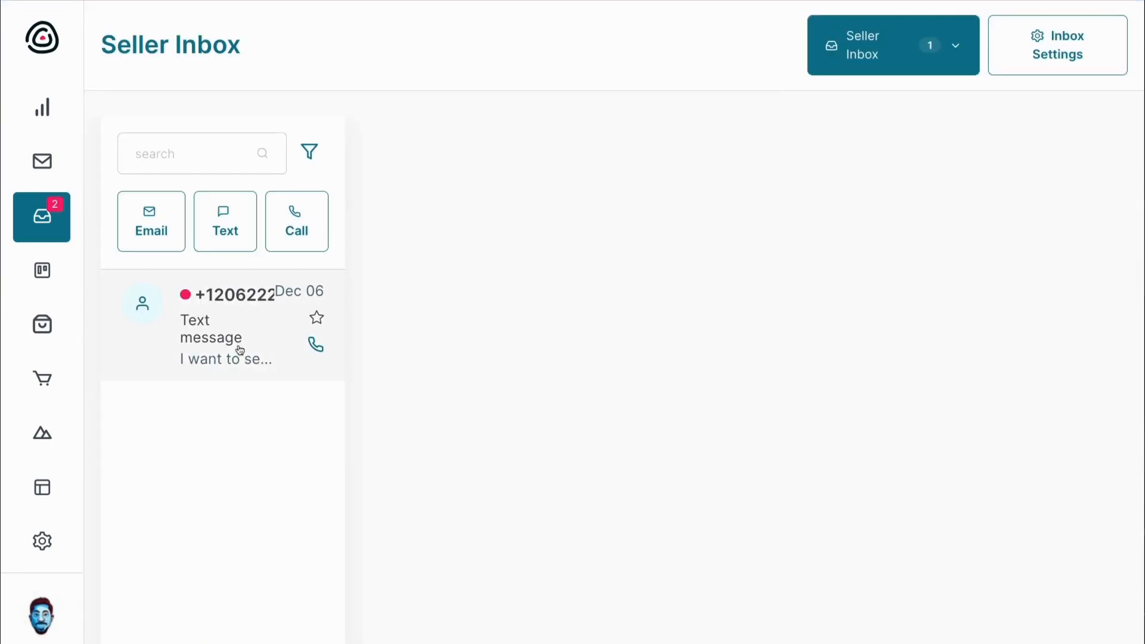
pyautogui.click(211, 337)
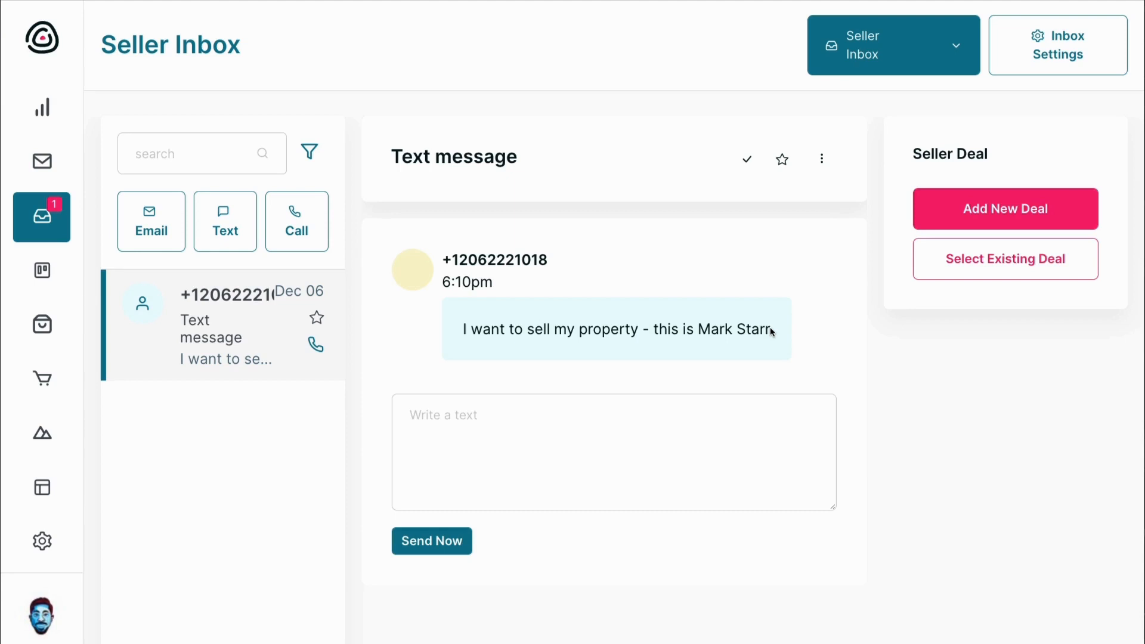
pyautogui.moveTo(843, 270)
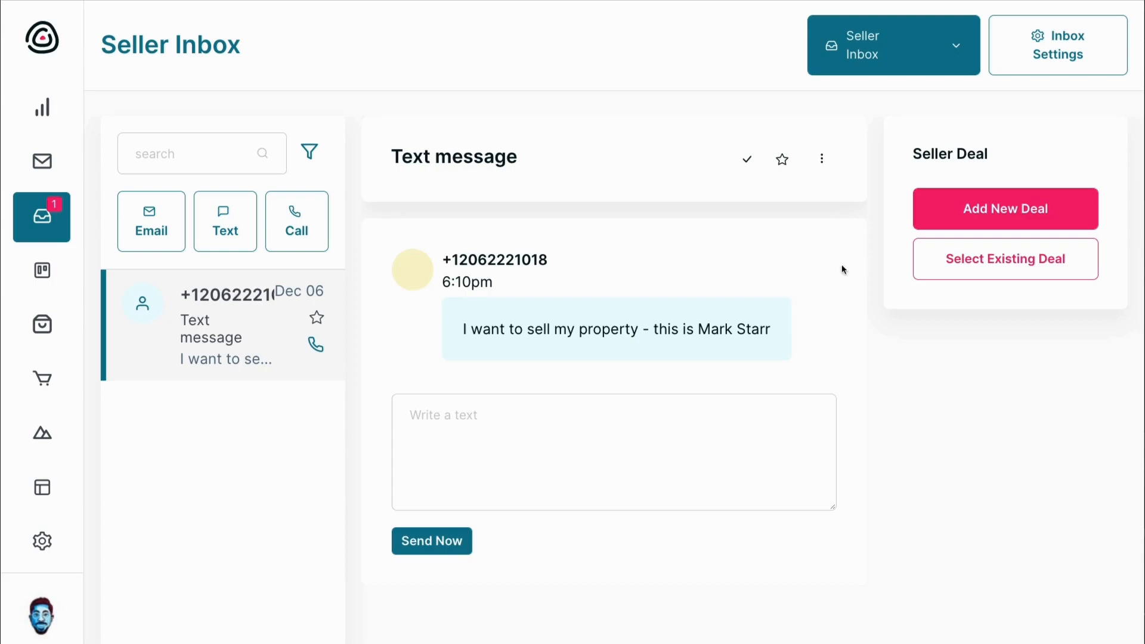
pyautogui.click(1004, 208)
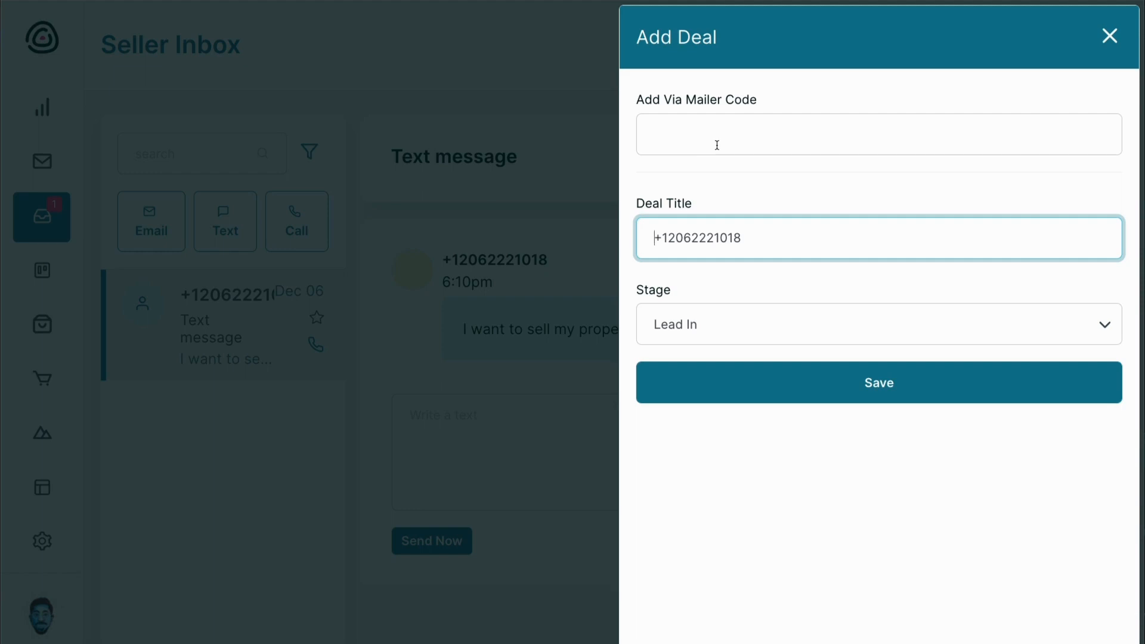
pyautogui.moveTo(766, 192)
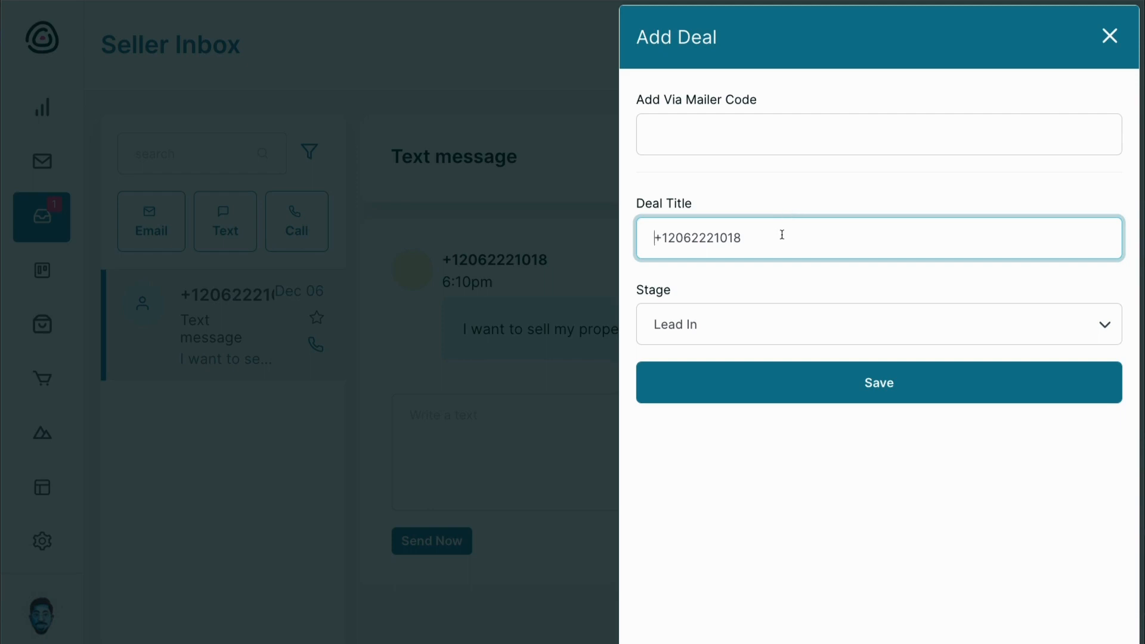
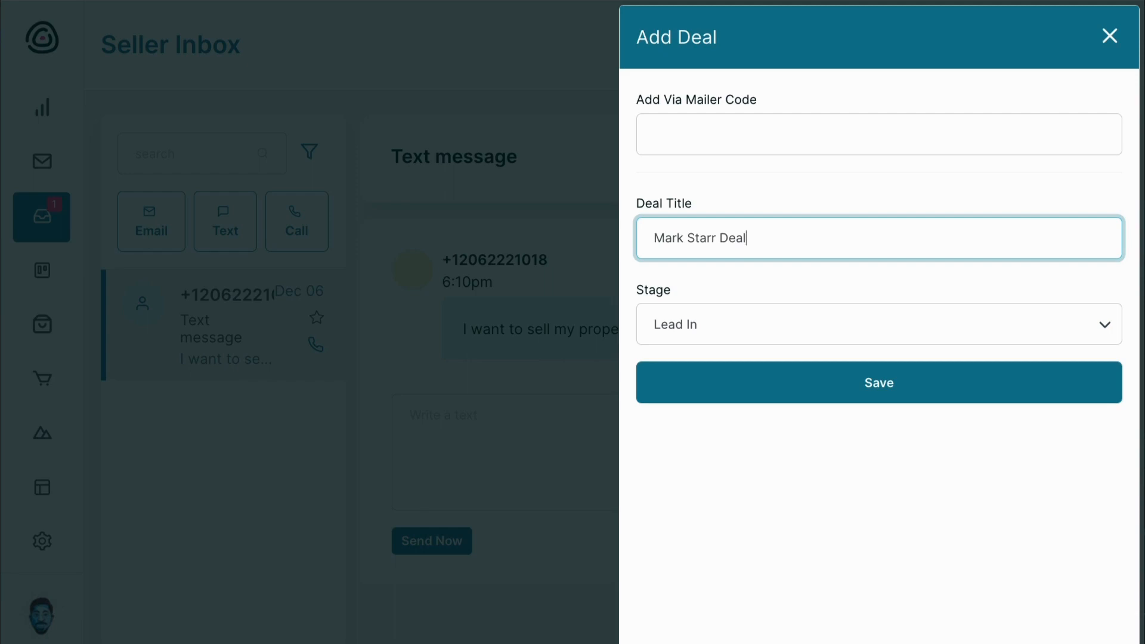
pyautogui.moveTo(573, 247)
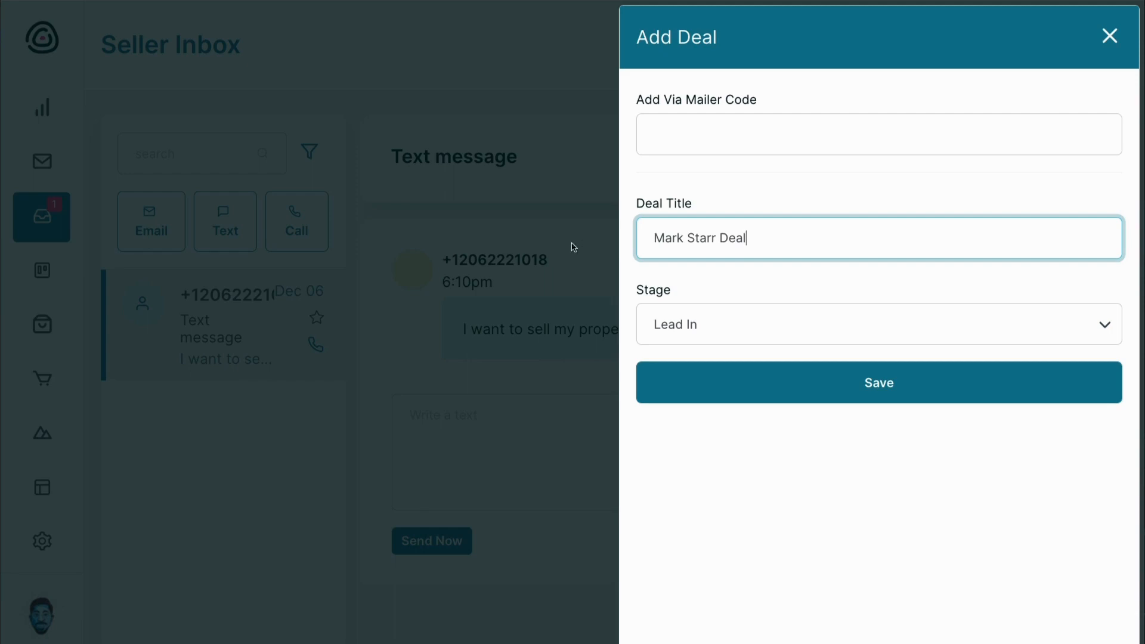
pyautogui.moveTo(715, 320)
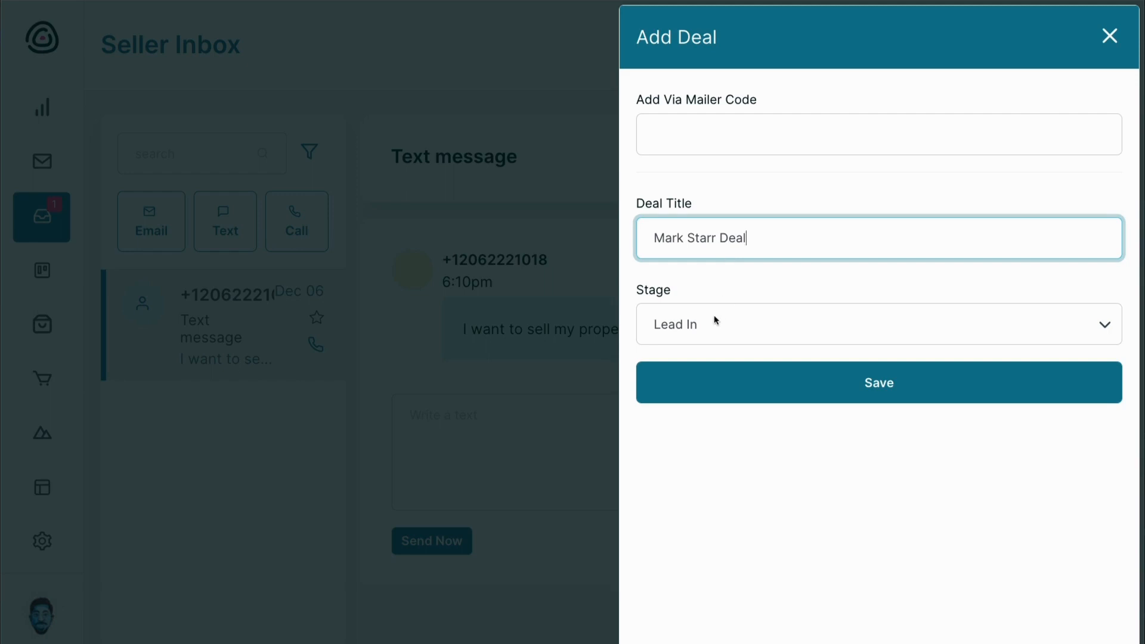
pyautogui.click(875, 324)
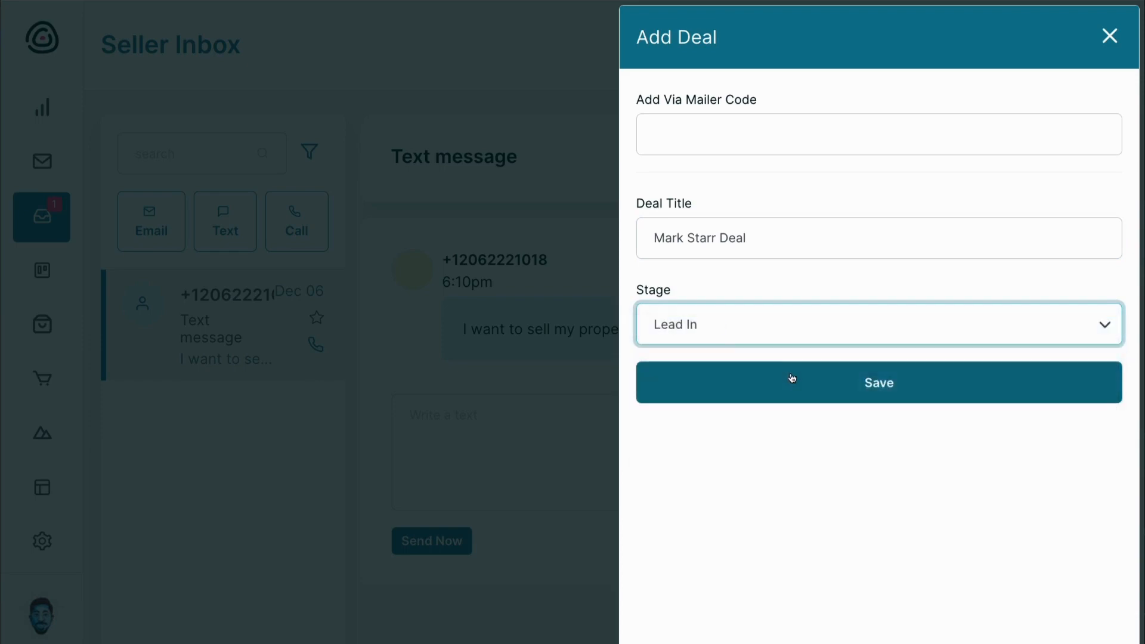
pyautogui.click(878, 382)
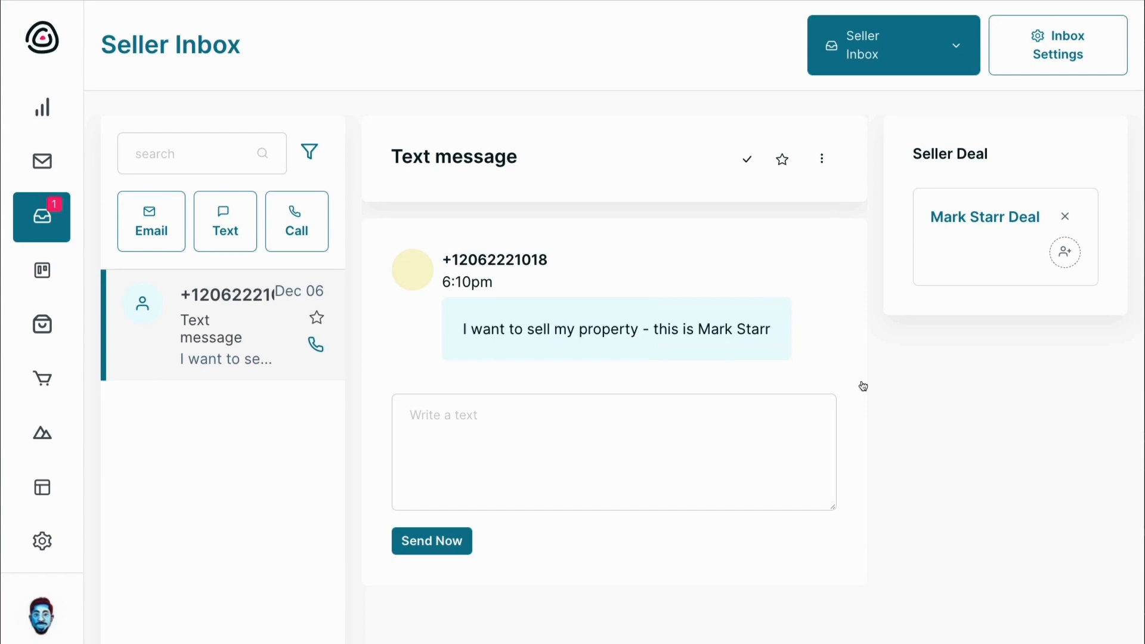
pyautogui.moveTo(747, 159)
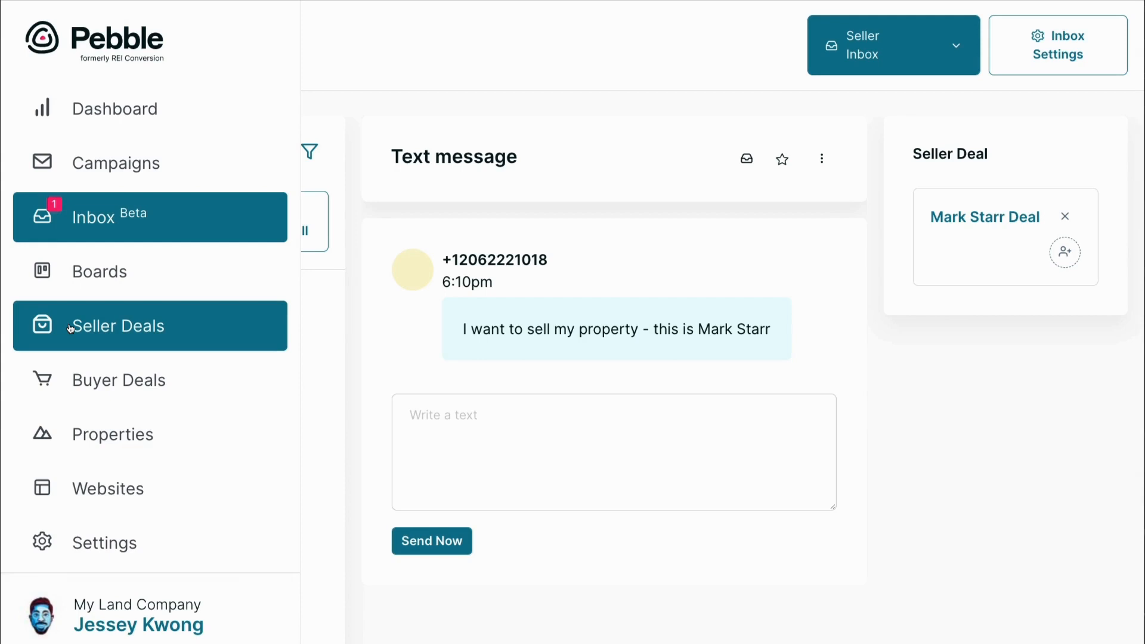
# Go to the Seller Deals board from the sidebar
pyautogui.click(117, 325)
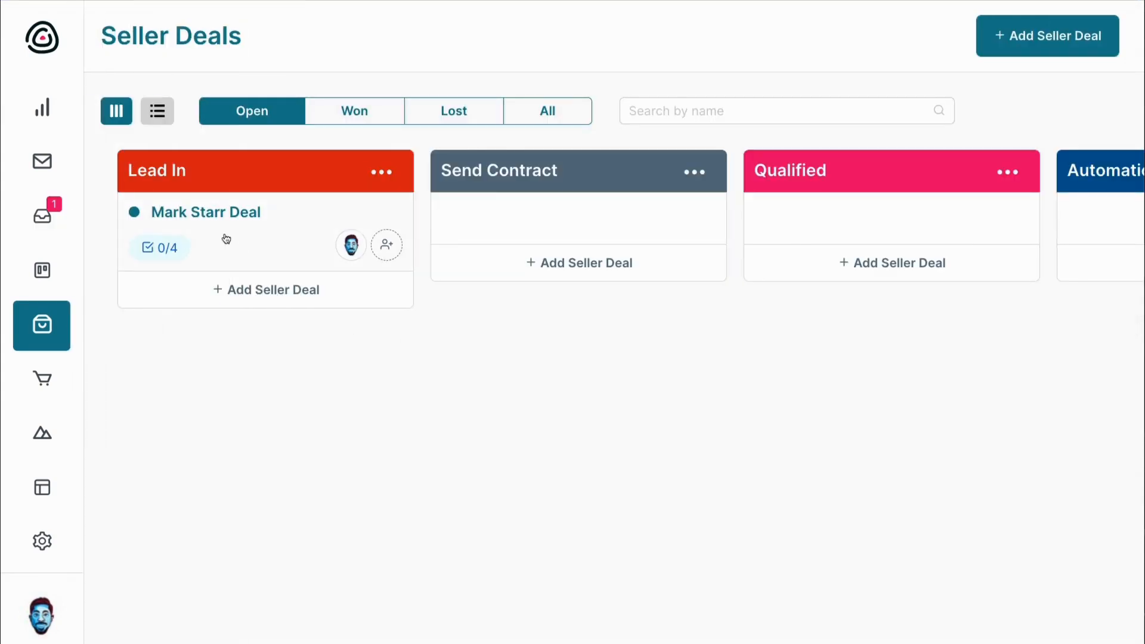
pyautogui.moveTo(324, 230)
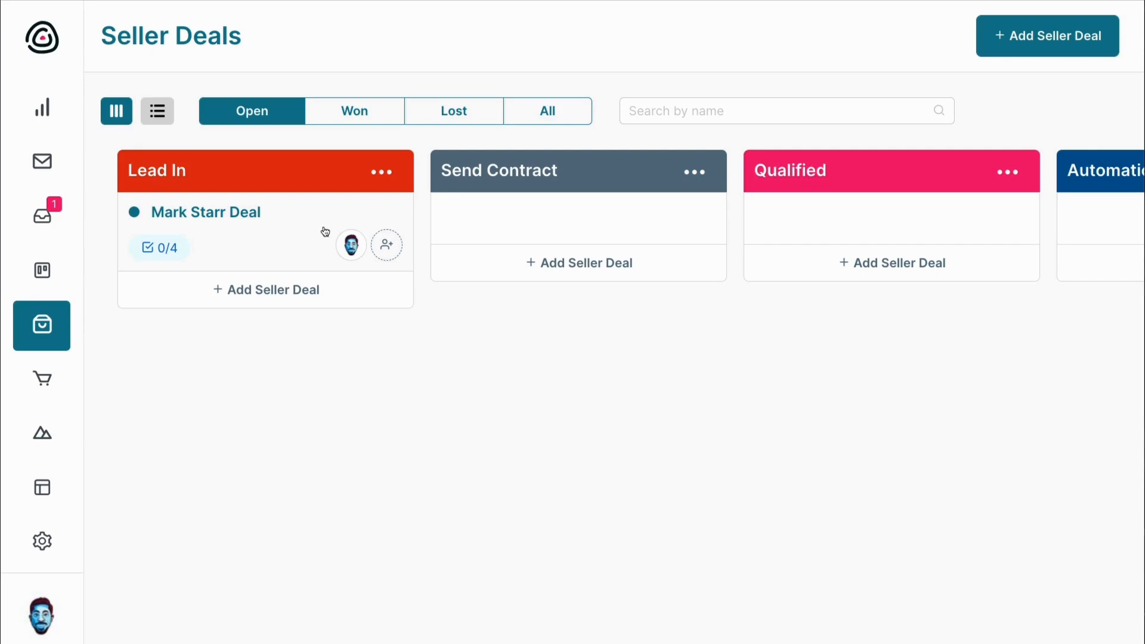
pyautogui.click(206, 211)
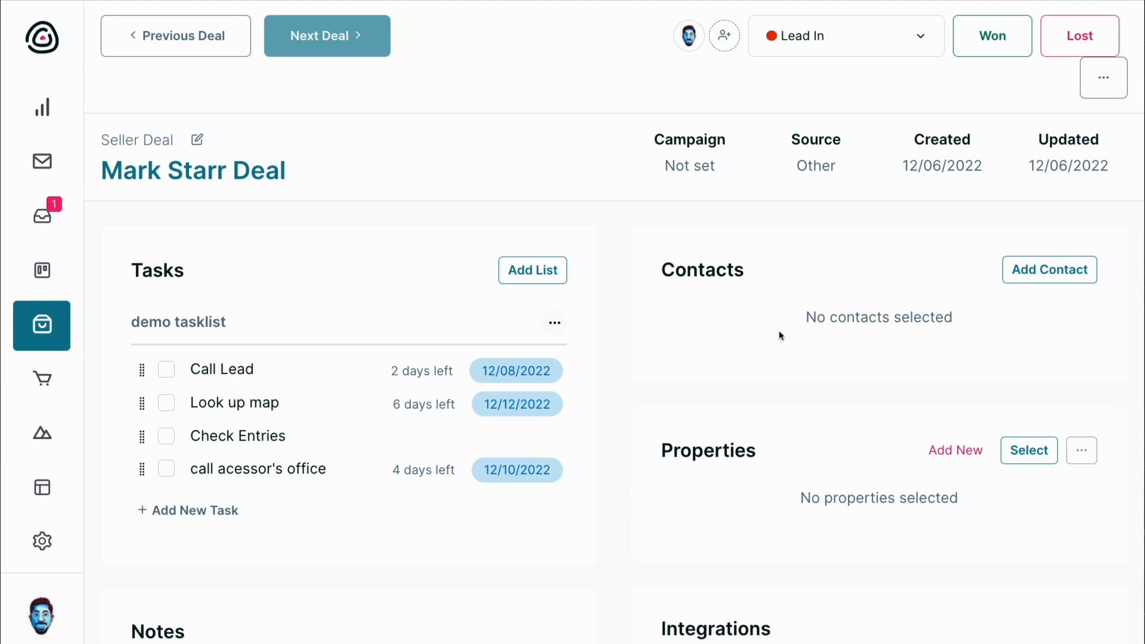
pyautogui.moveTo(788, 340)
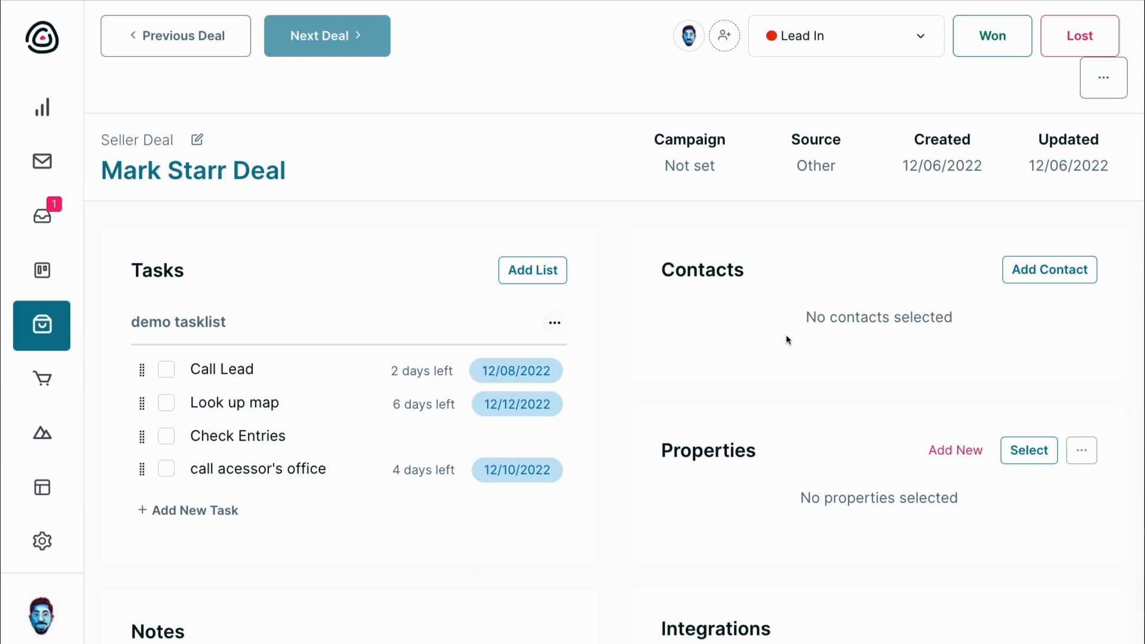
pyautogui.moveTo(962, 464)
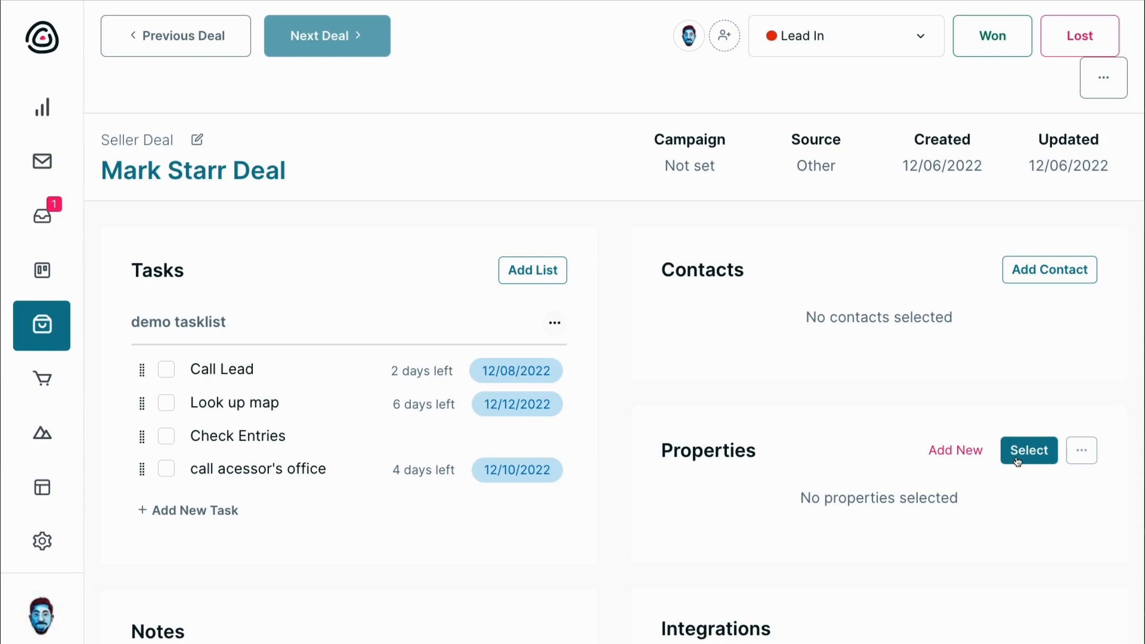
# Search properties for 'Mark' and attach the 20-acre Cochise property, APN 94501349
pyautogui.click(1029, 450)
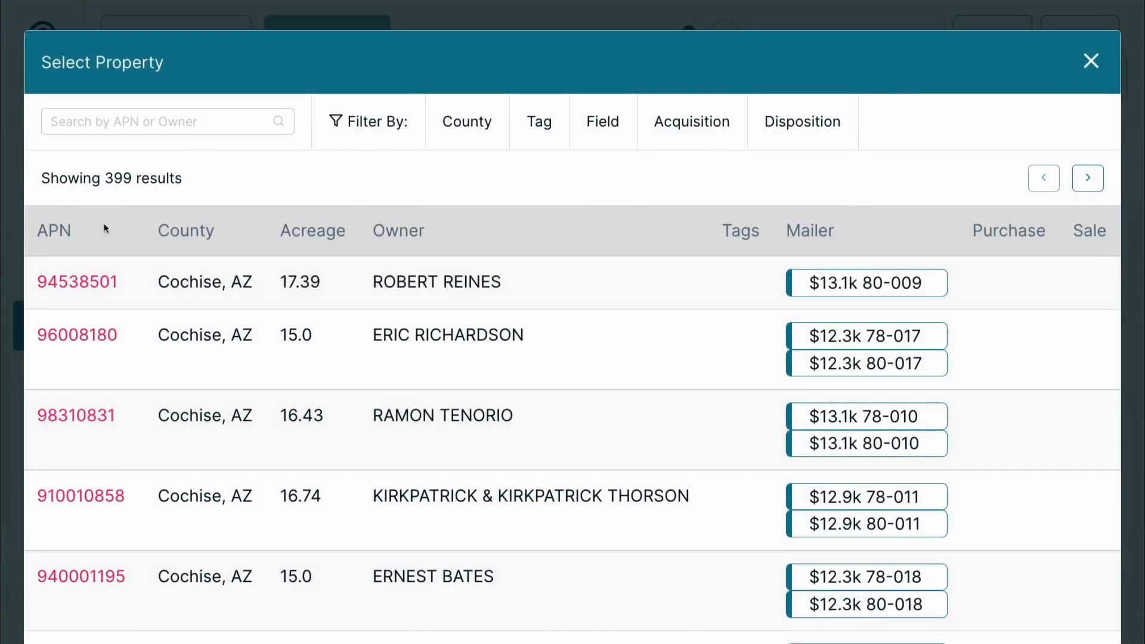
pyautogui.click(149, 121)
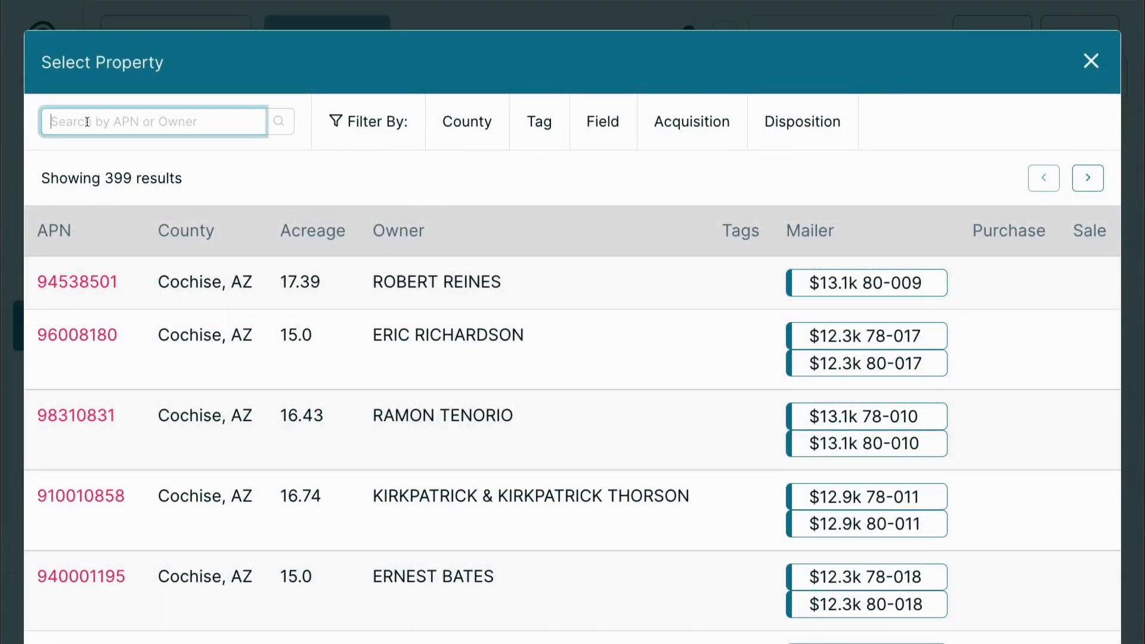
pyautogui.write('Mark')
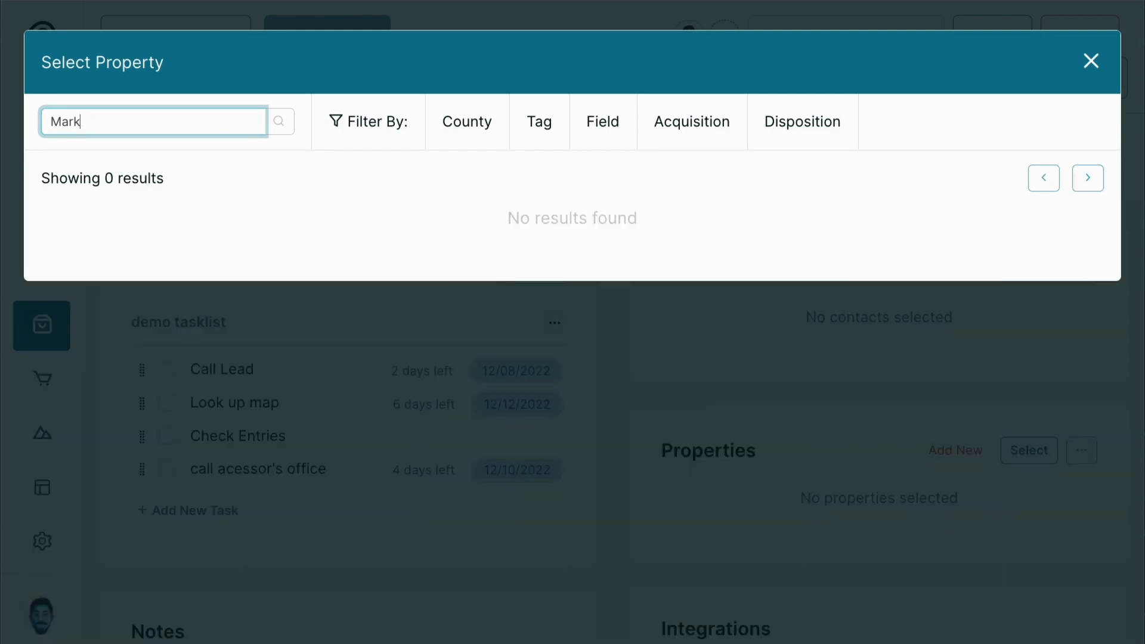
pyautogui.click(279, 121)
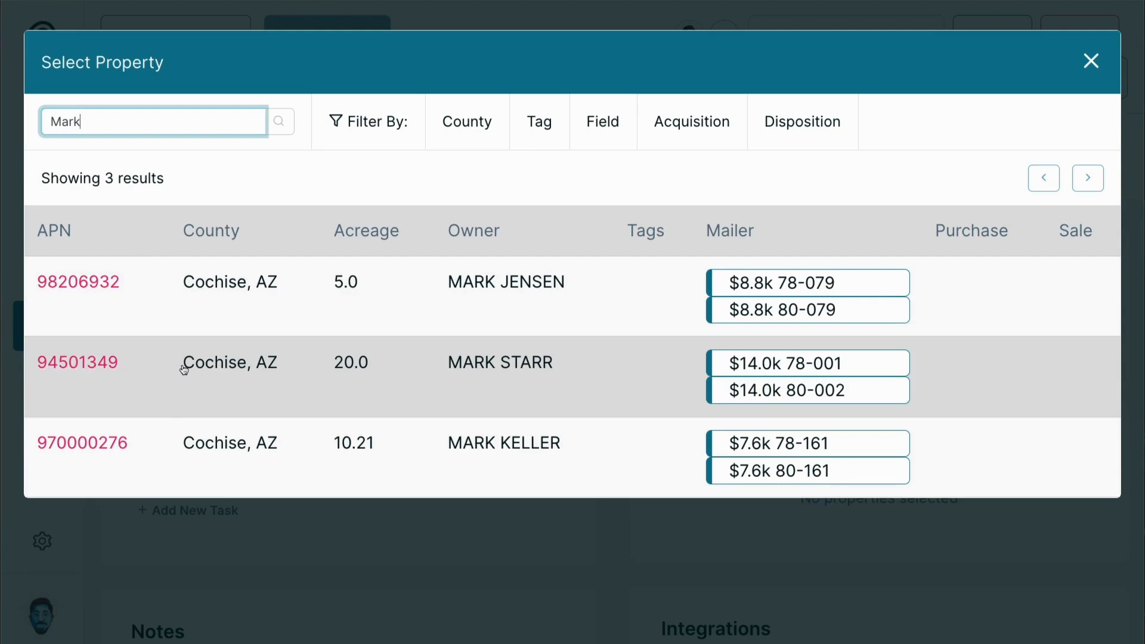
pyautogui.click(78, 362)
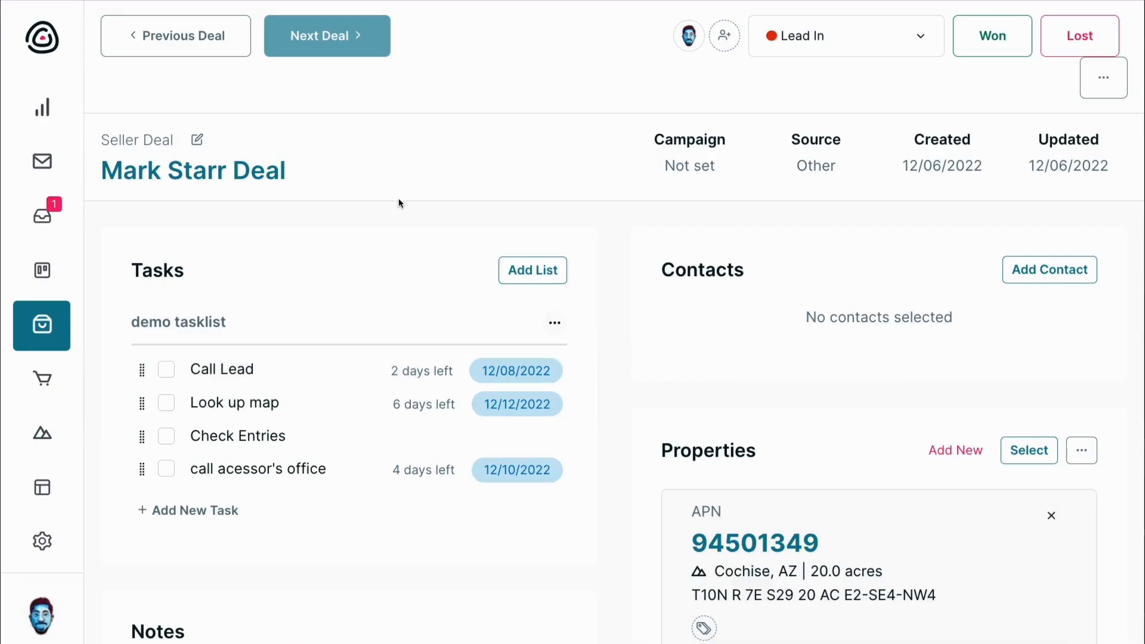
pyautogui.moveTo(266, 190)
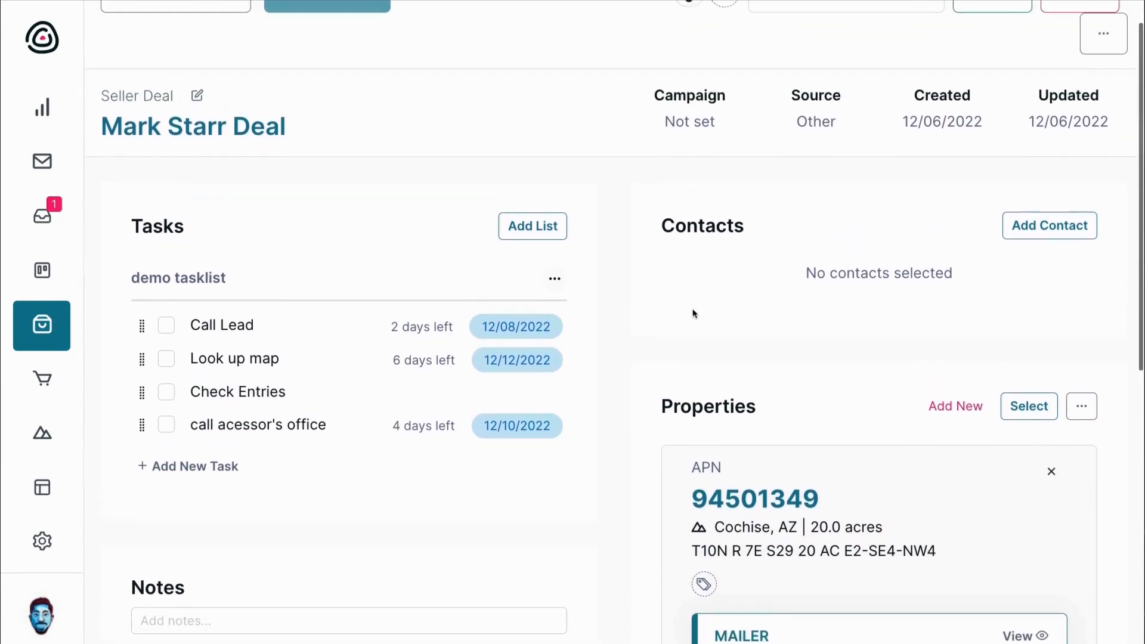
pyautogui.click(1050, 225)
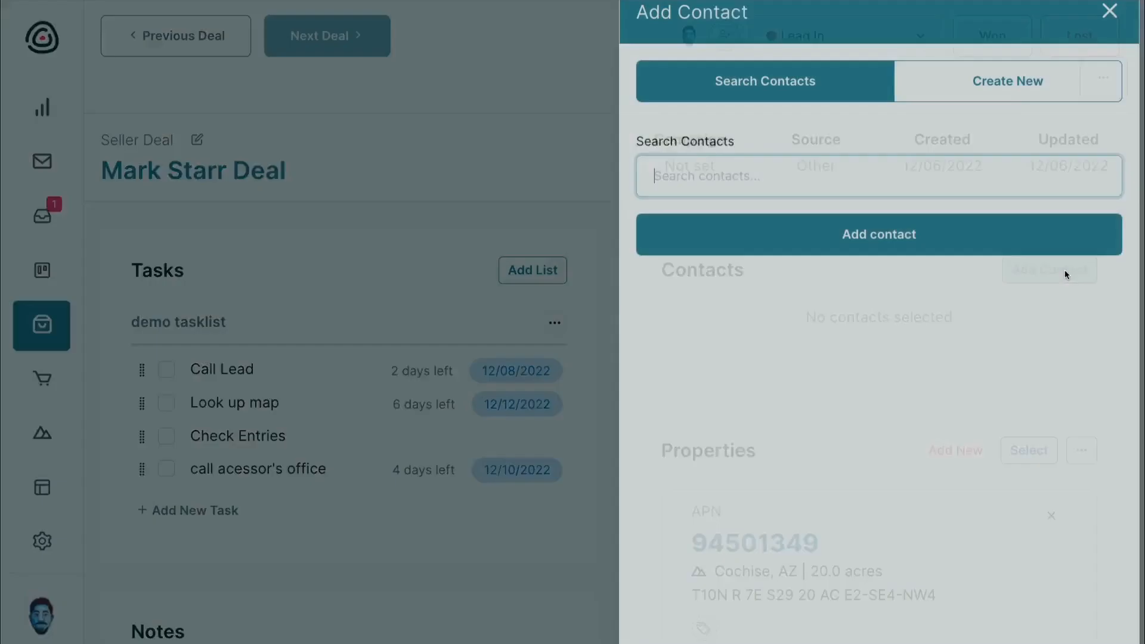
pyautogui.click(1105, 10)
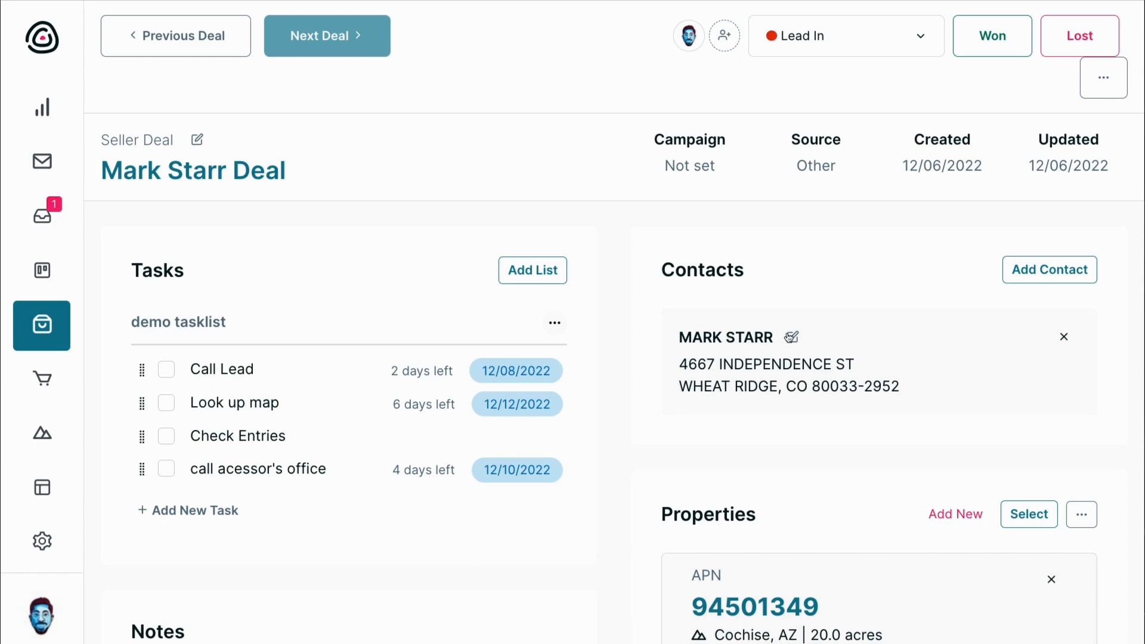
pyautogui.click(790, 337)
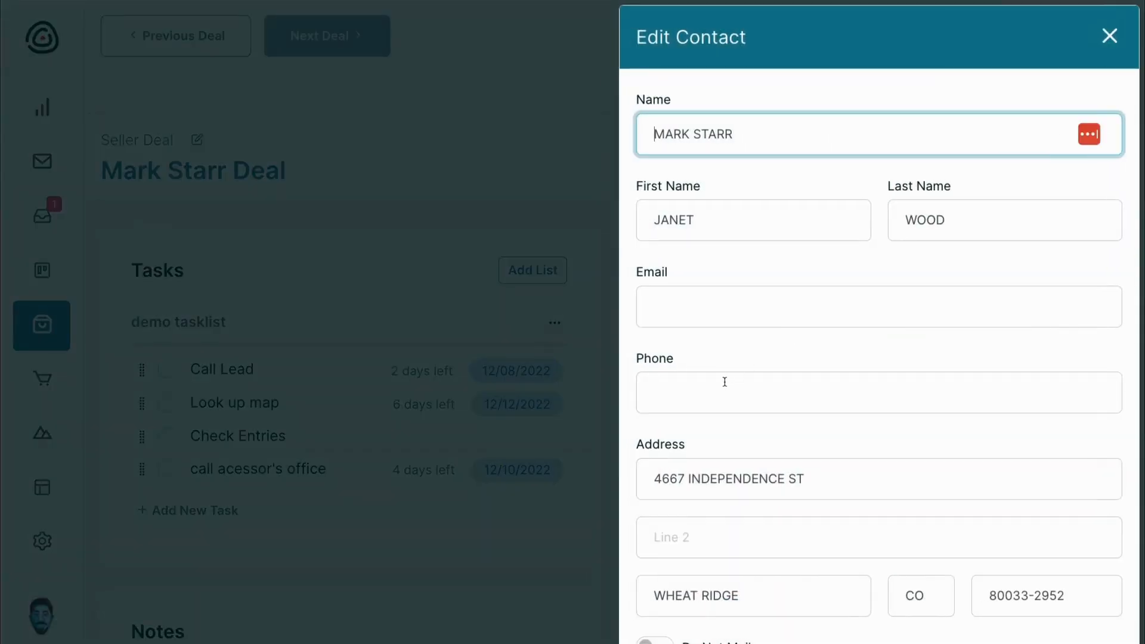
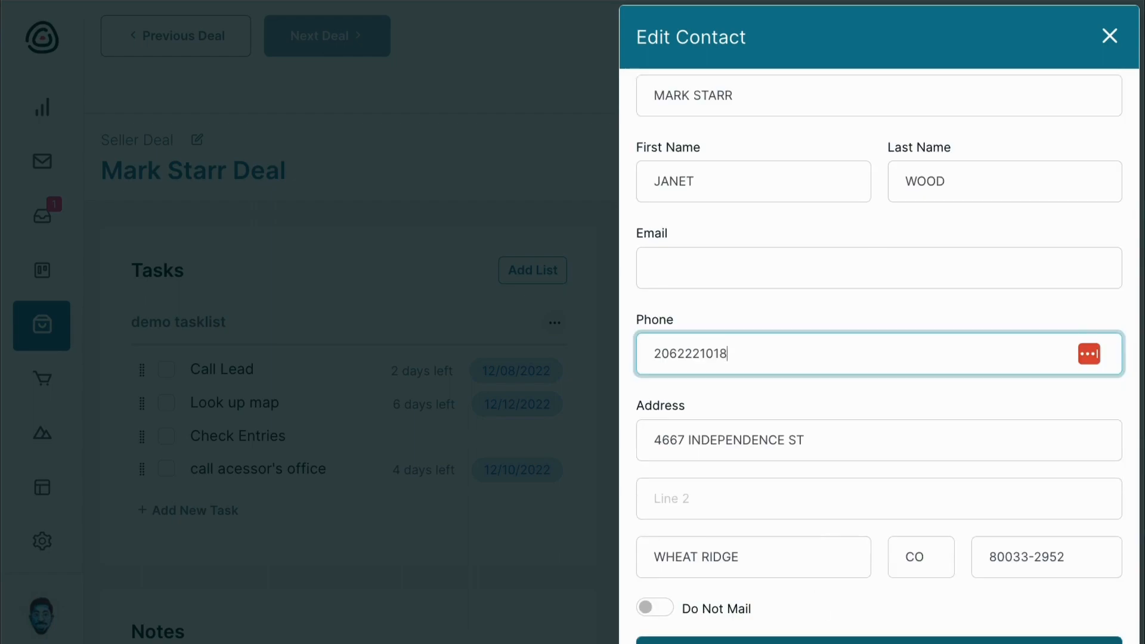
pyautogui.click(1109, 36)
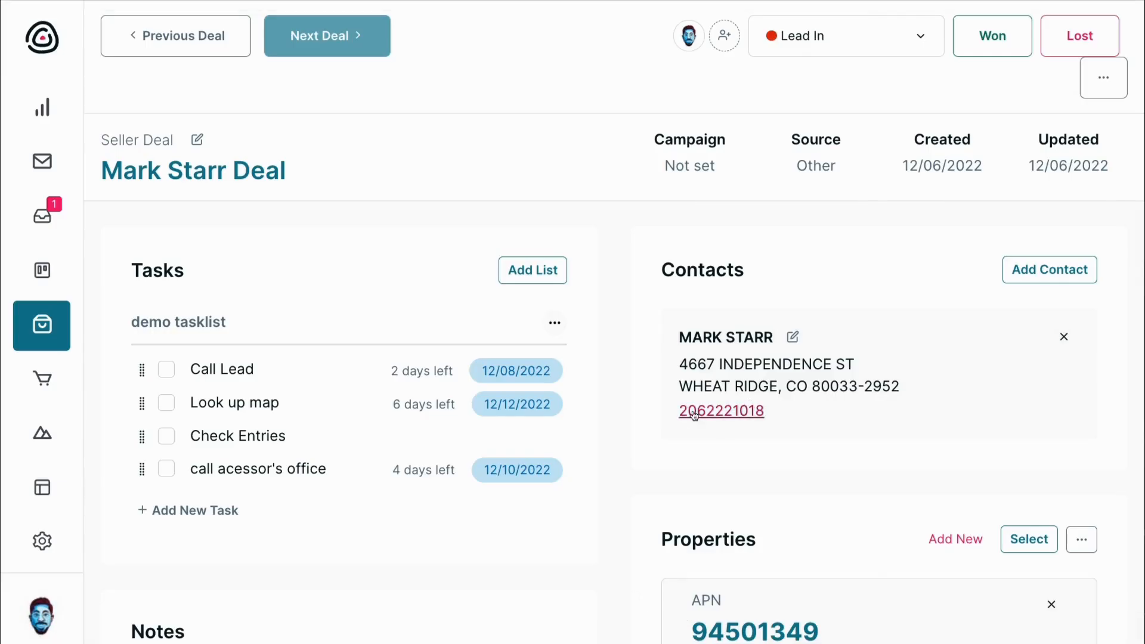
pyautogui.scroll(-3)
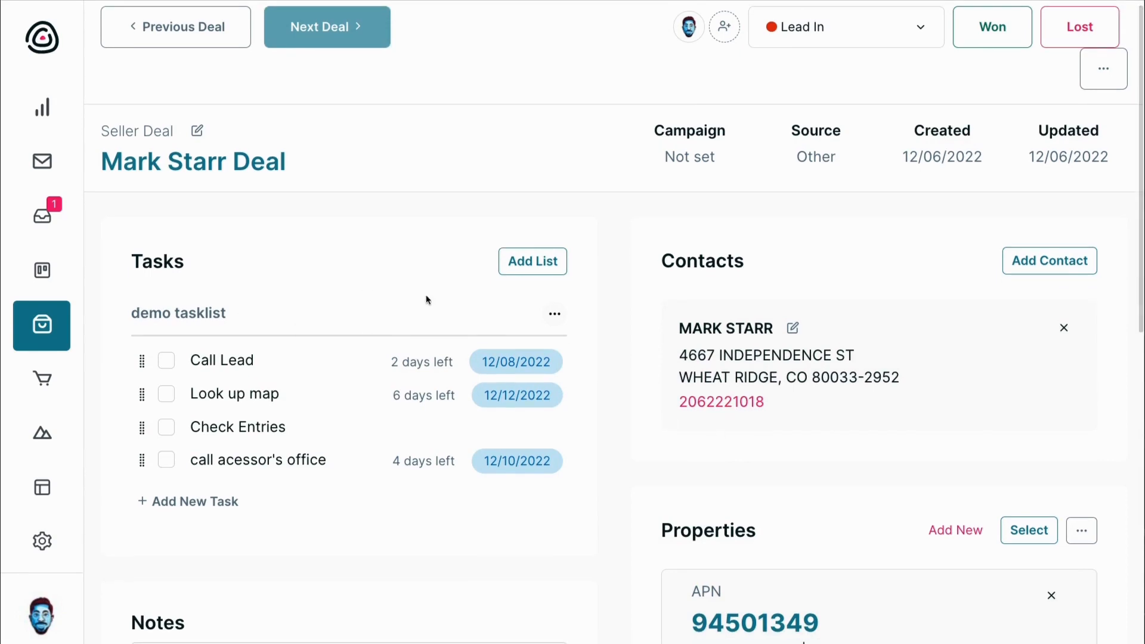
pyautogui.scroll(-3)
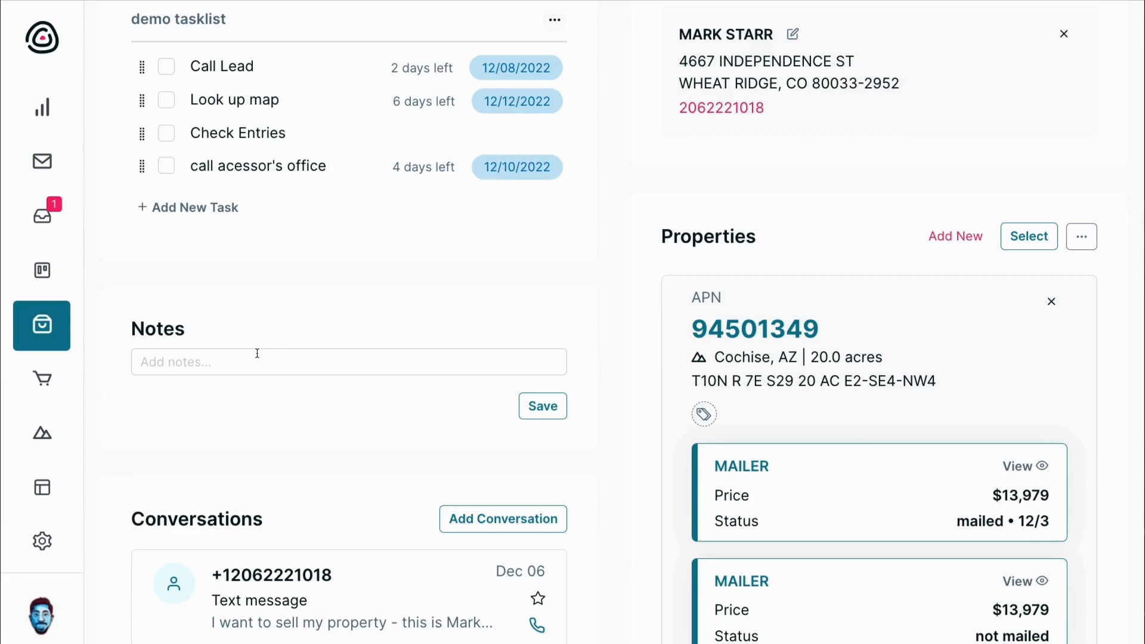
pyautogui.scroll(-3)
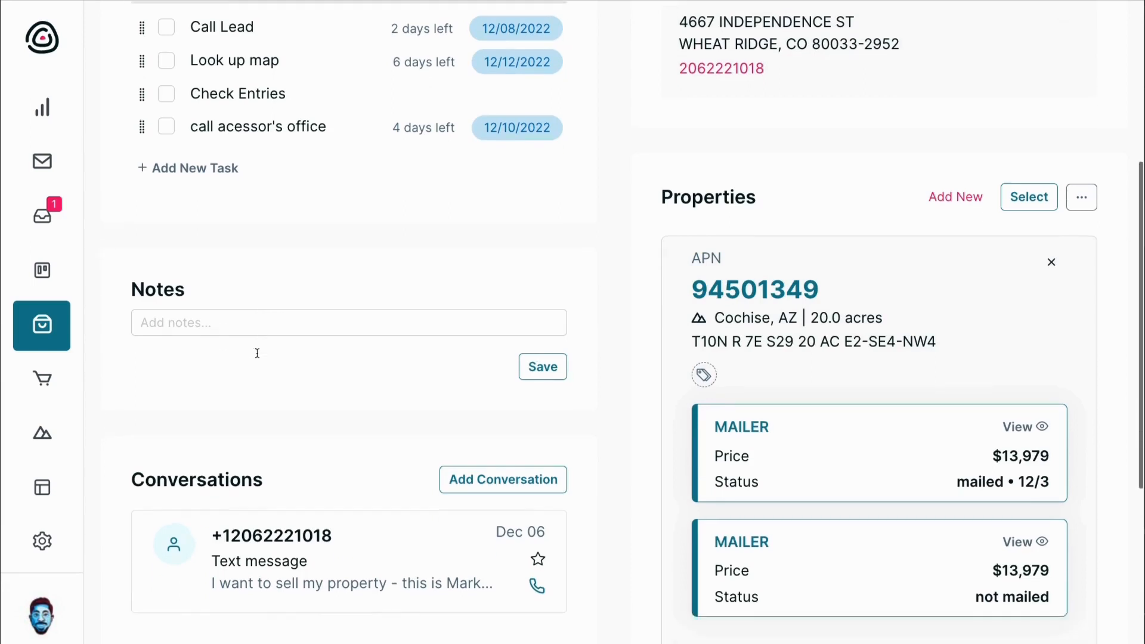
pyautogui.scroll(-3)
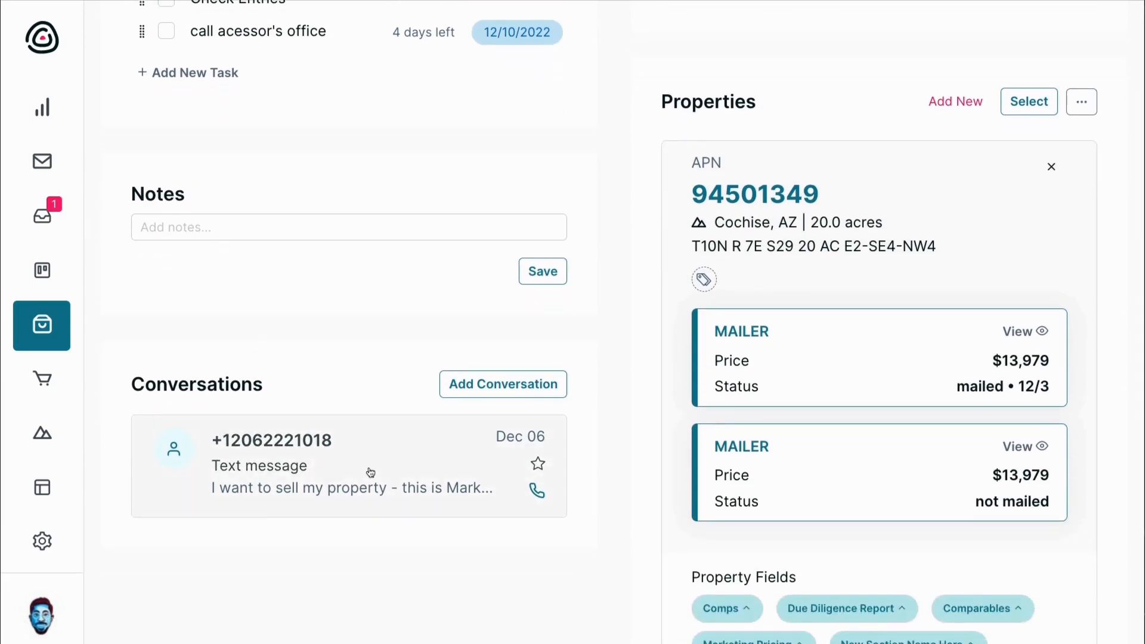
pyautogui.moveTo(346, 573)
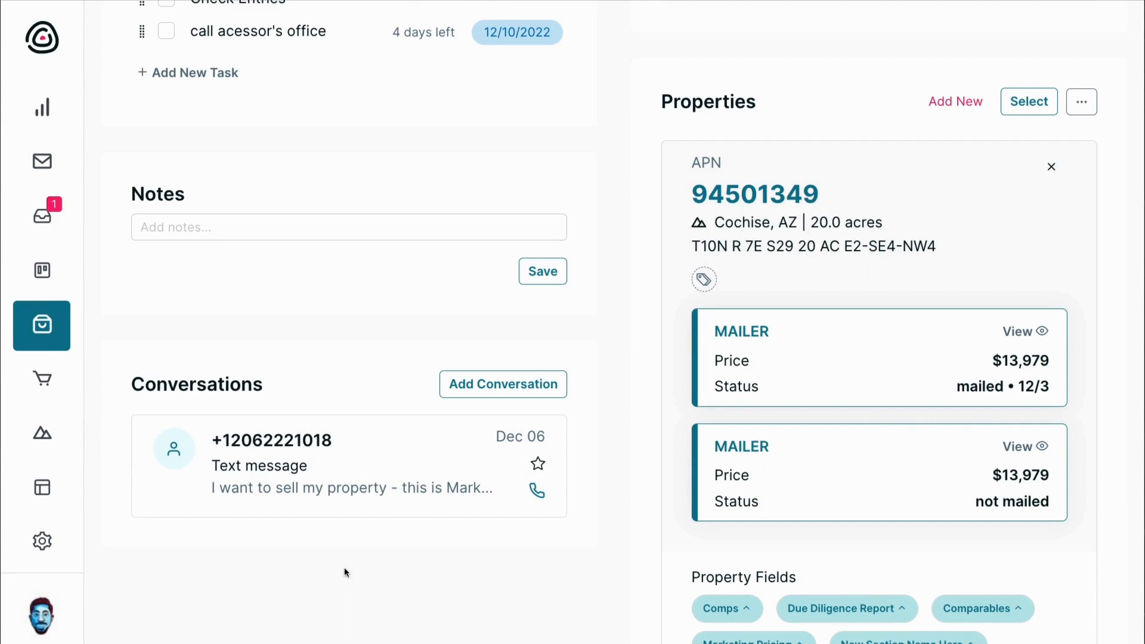
pyautogui.moveTo(222, 557)
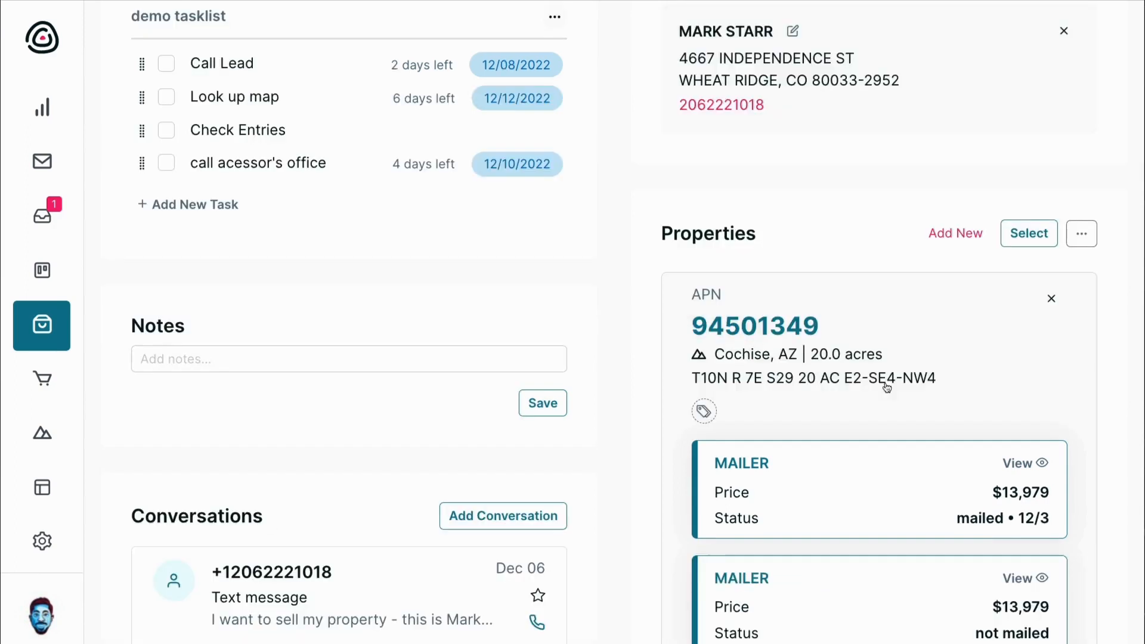
pyautogui.scroll(-3)
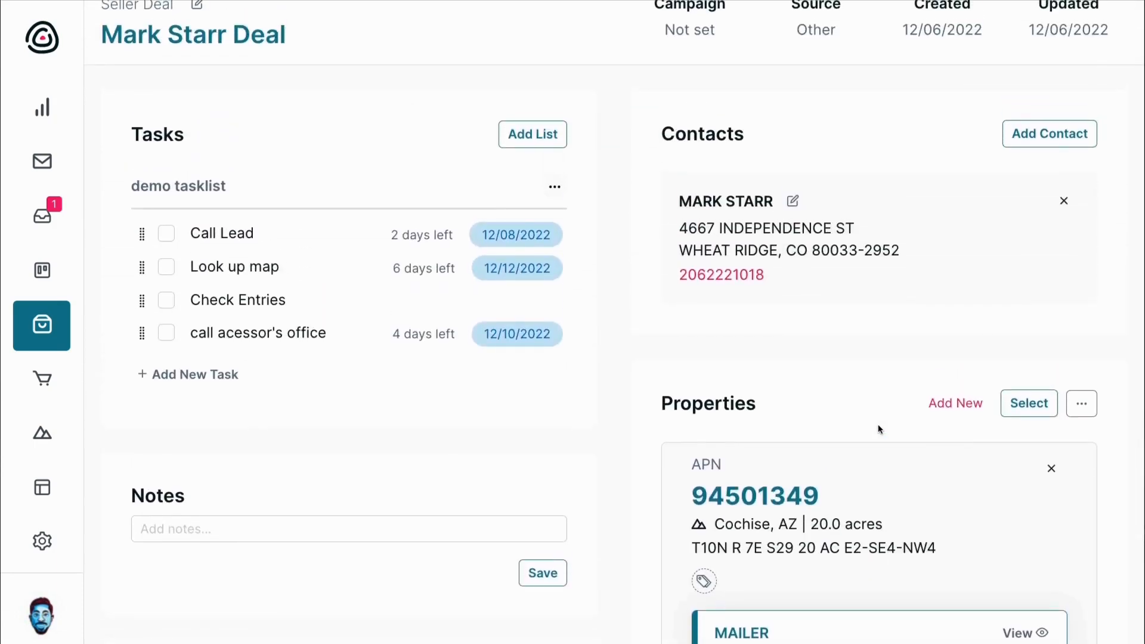
pyautogui.scroll(-3)
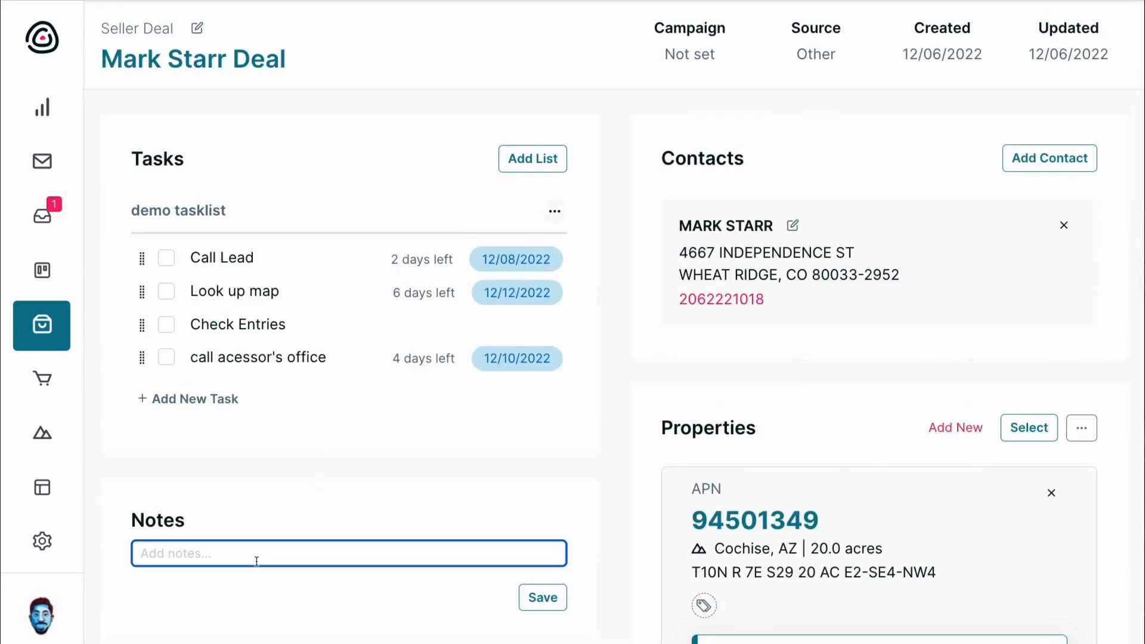
pyautogui.moveTo(385, 573)
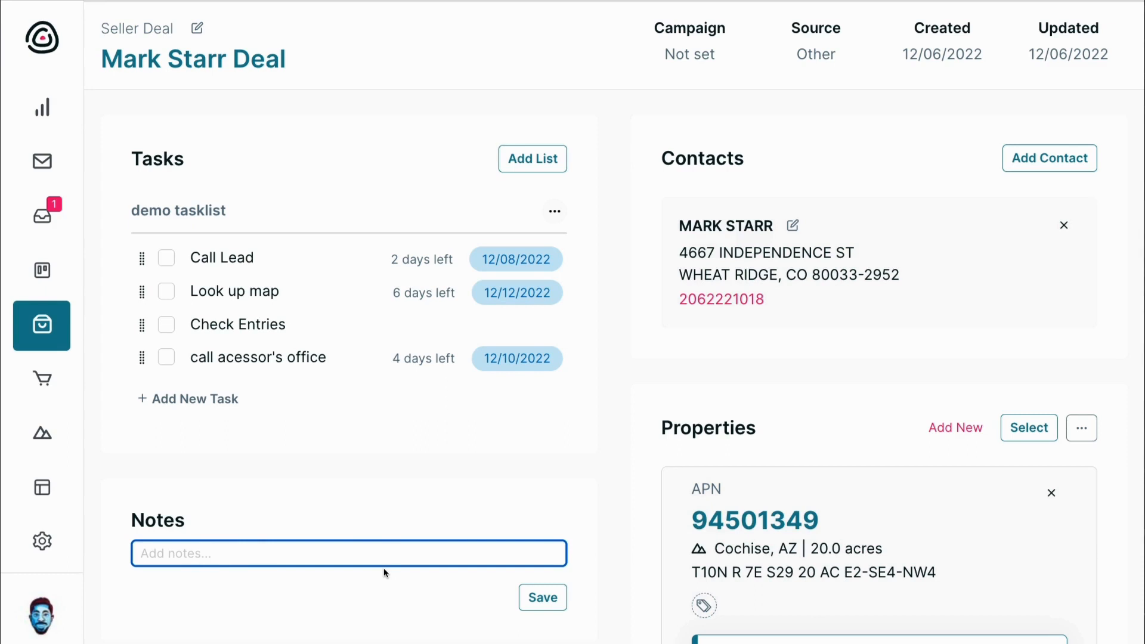
pyautogui.scroll(-3)
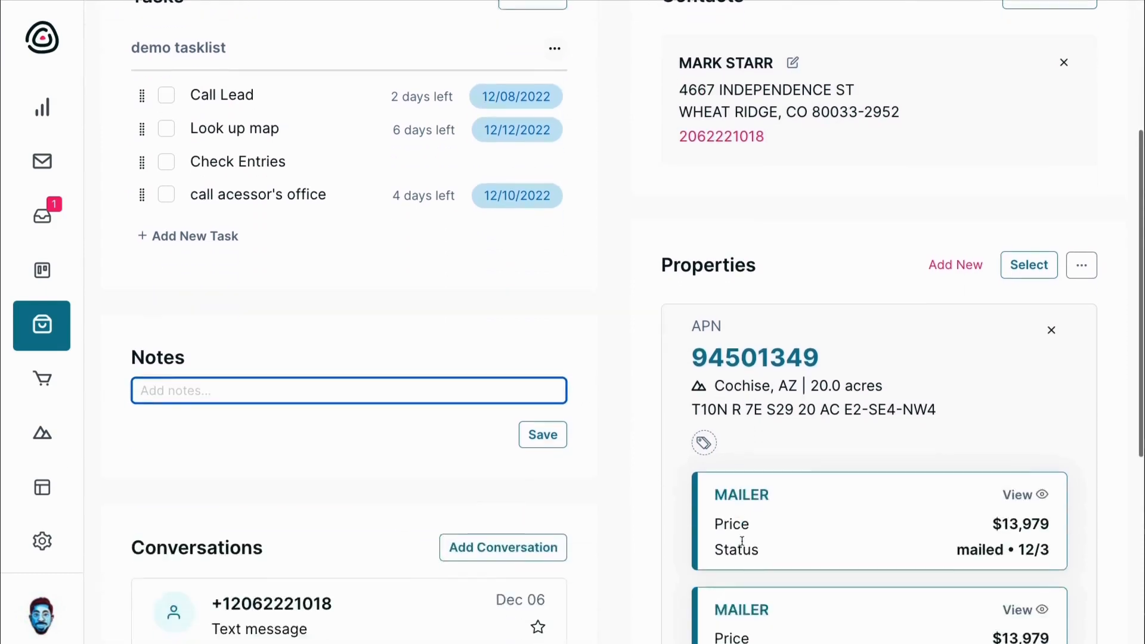
# View the Status For Migration and Example Property Section property fields
pyautogui.scroll(-3)
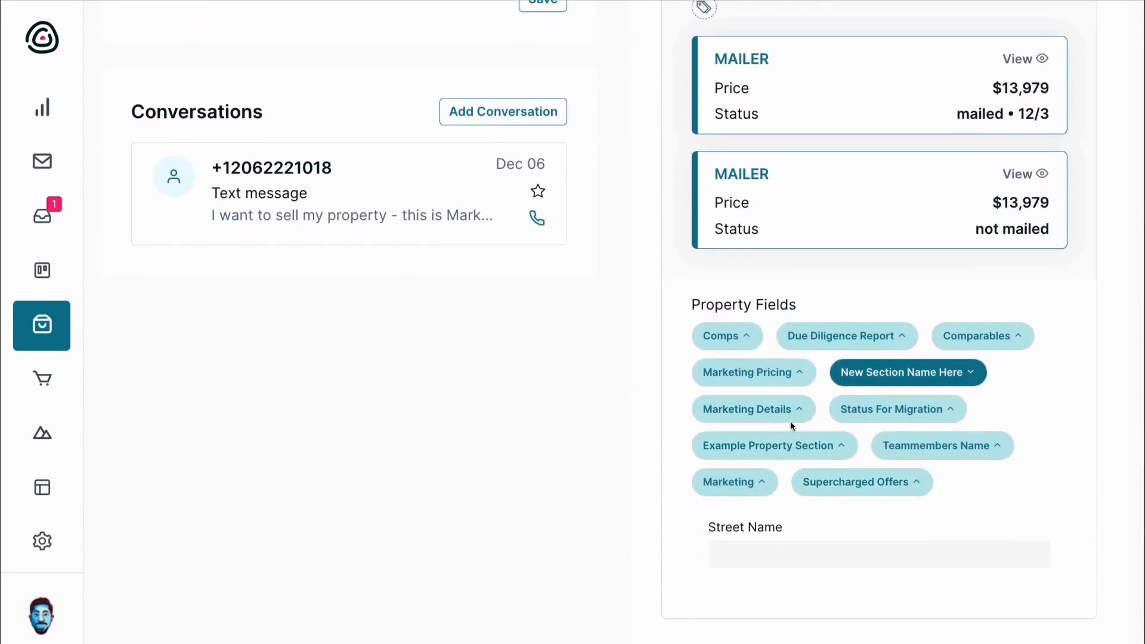
pyautogui.click(897, 409)
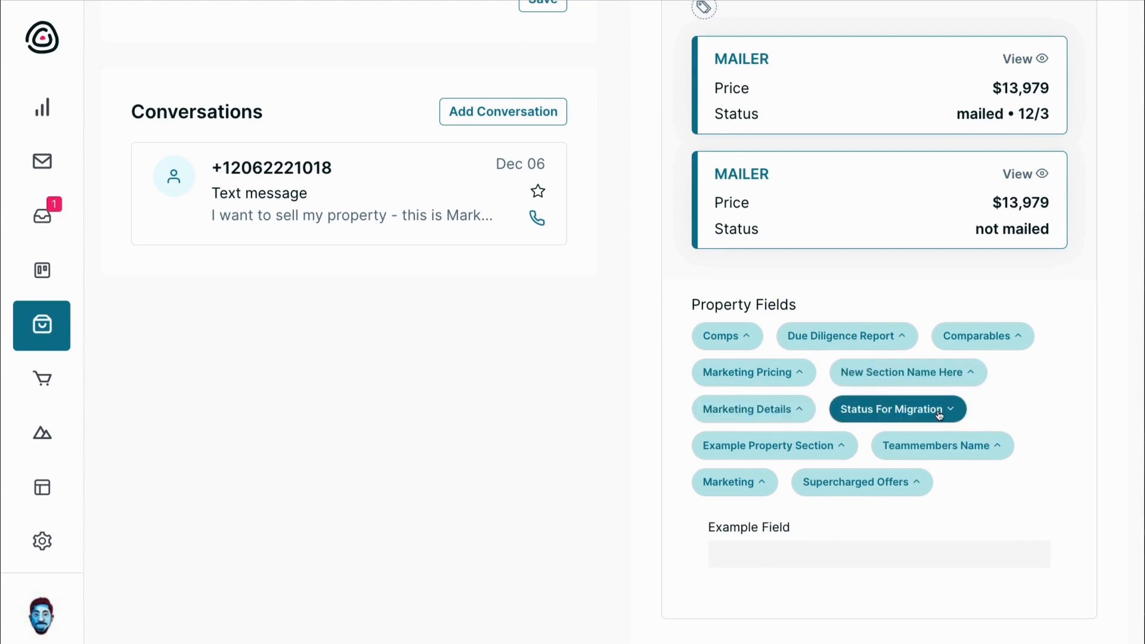
pyautogui.click(768, 445)
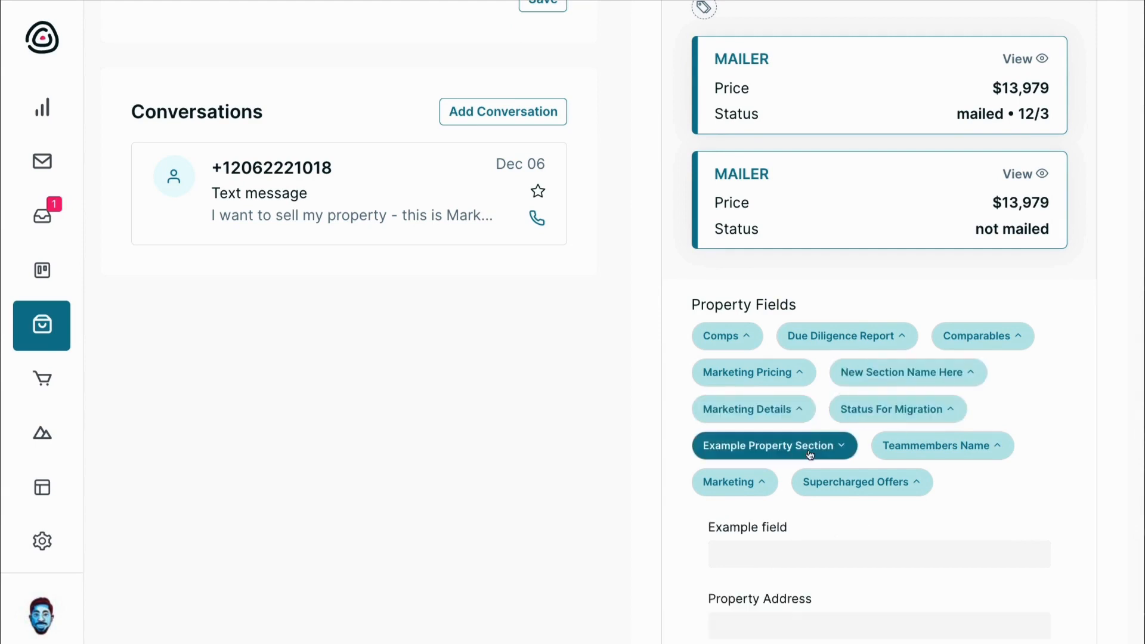
pyautogui.scroll(-3)
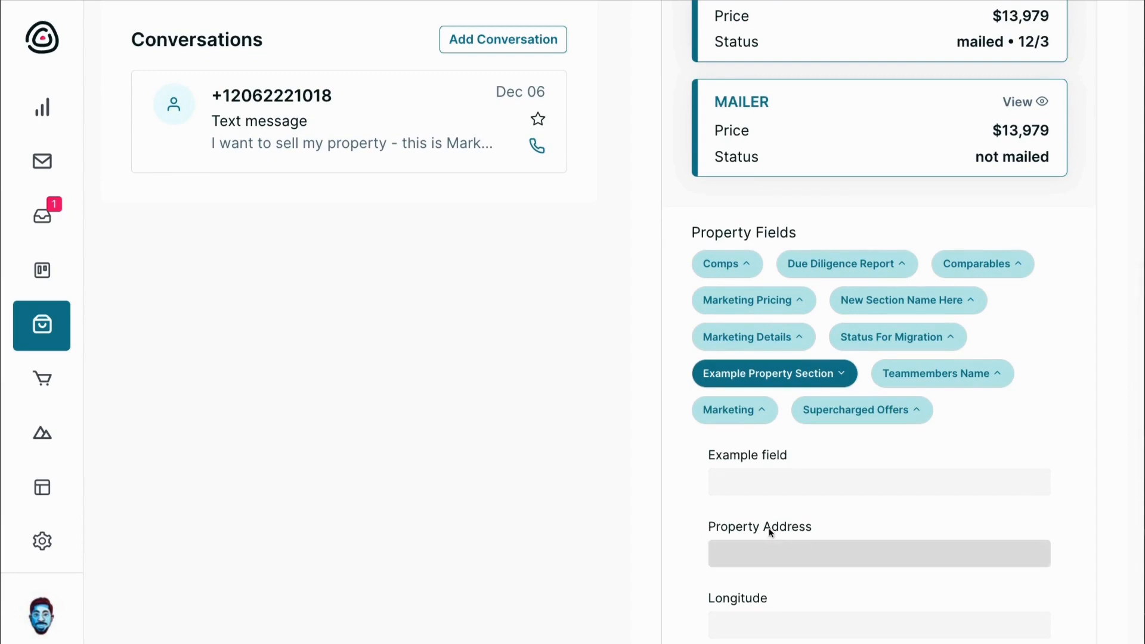
pyautogui.scroll(-3)
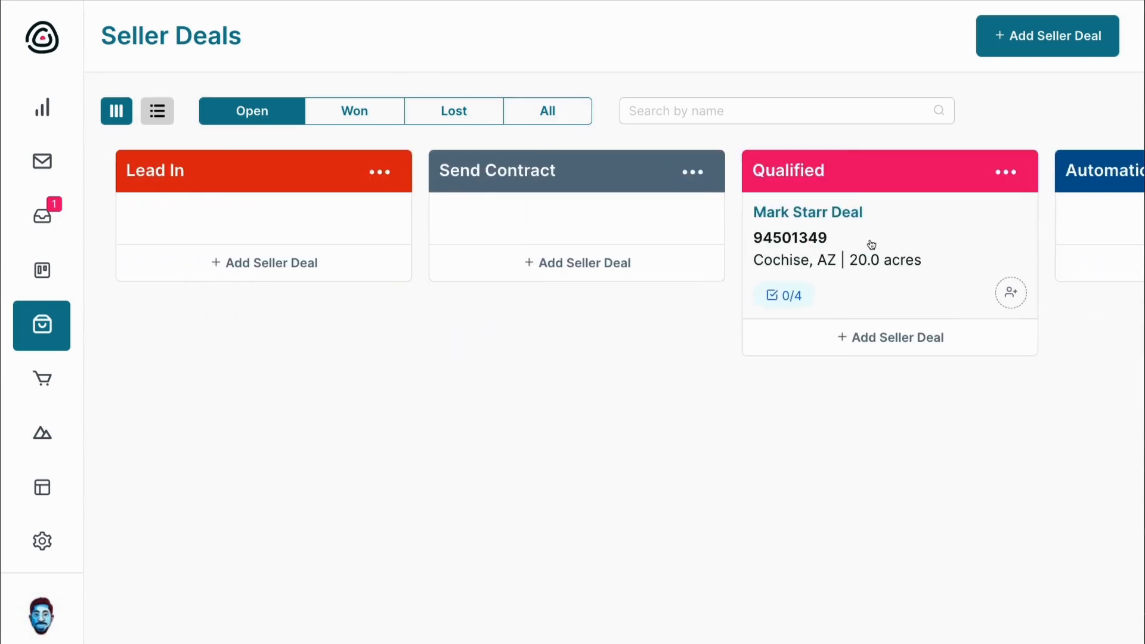
pyautogui.moveTo(261, 161)
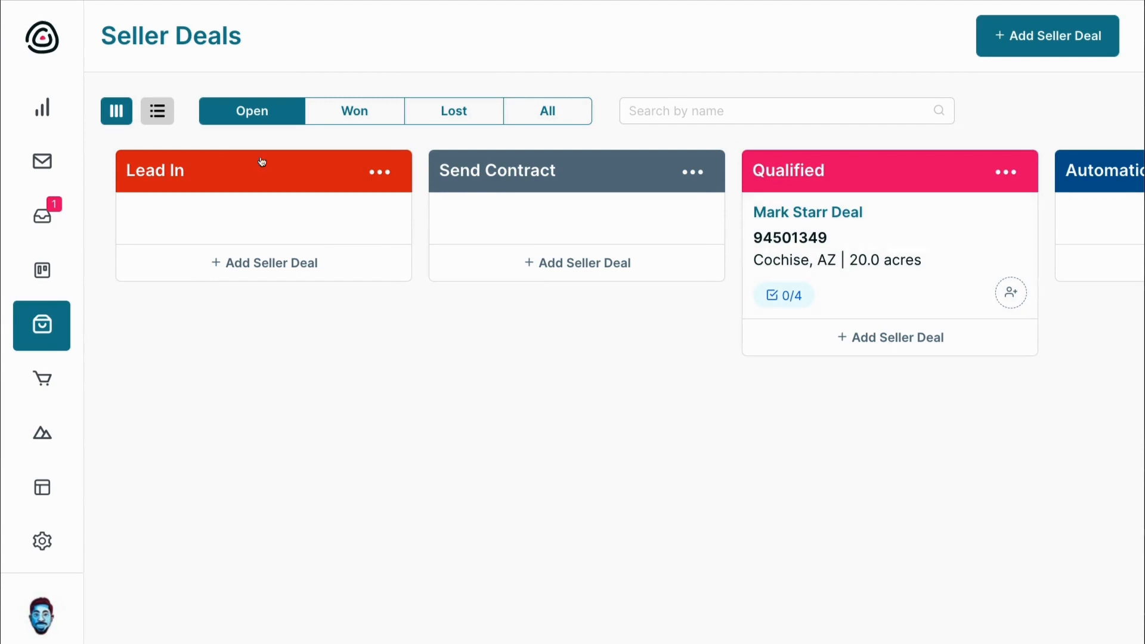
pyautogui.moveTo(301, 122)
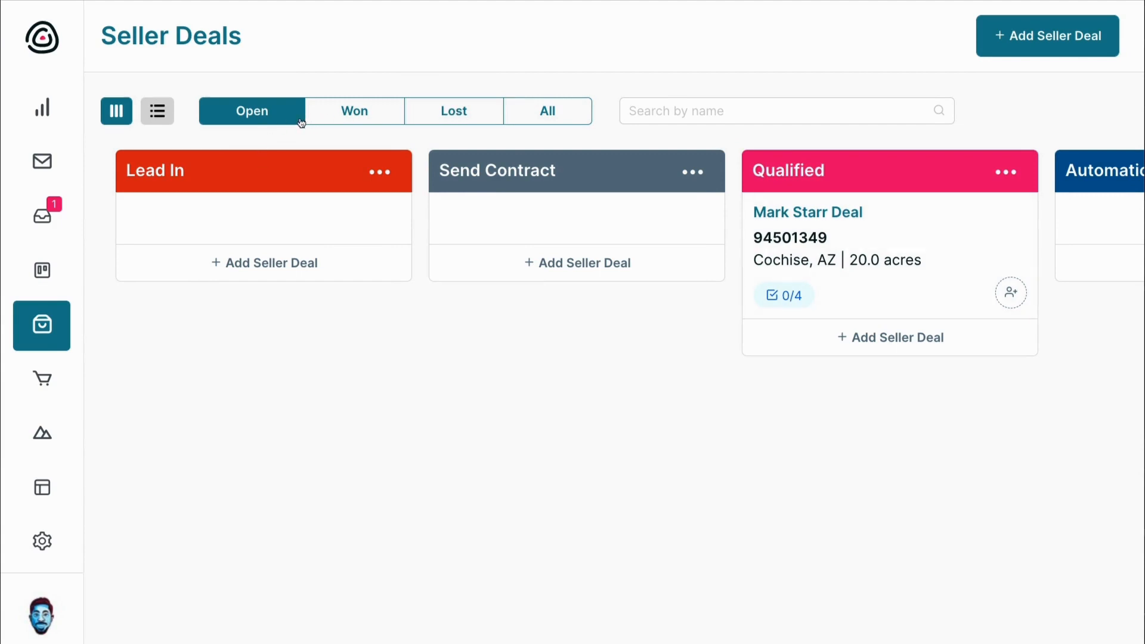
pyautogui.moveTo(530, 113)
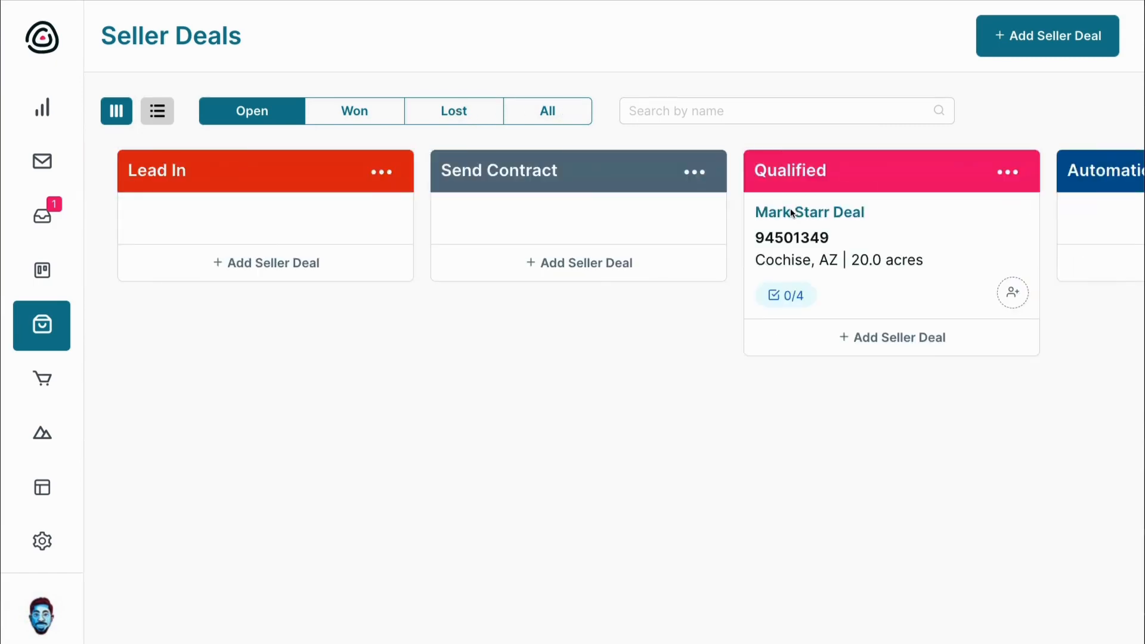
# Dismiss the Add Stage form and view the Lead In stage's automations
pyautogui.hscroll(3)
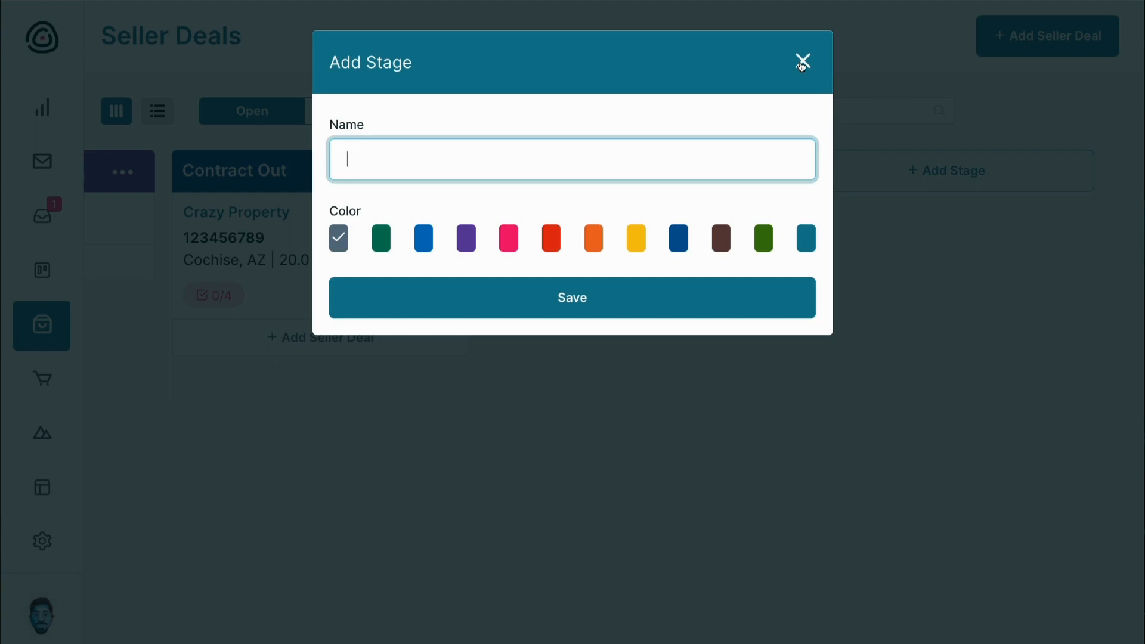
pyautogui.click(803, 56)
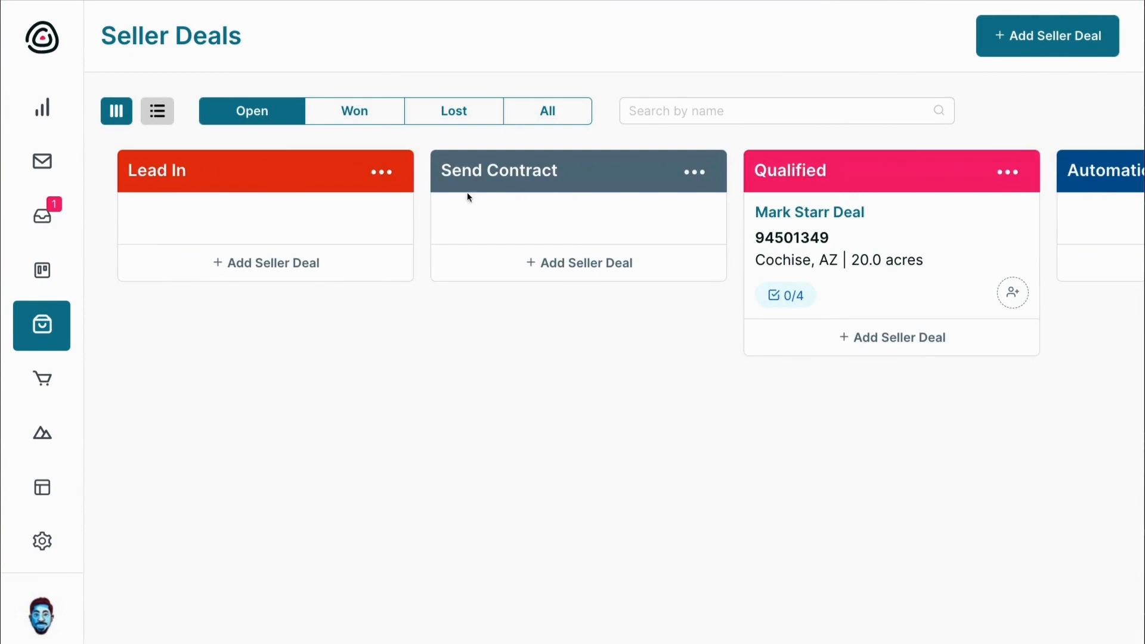
pyautogui.click(381, 171)
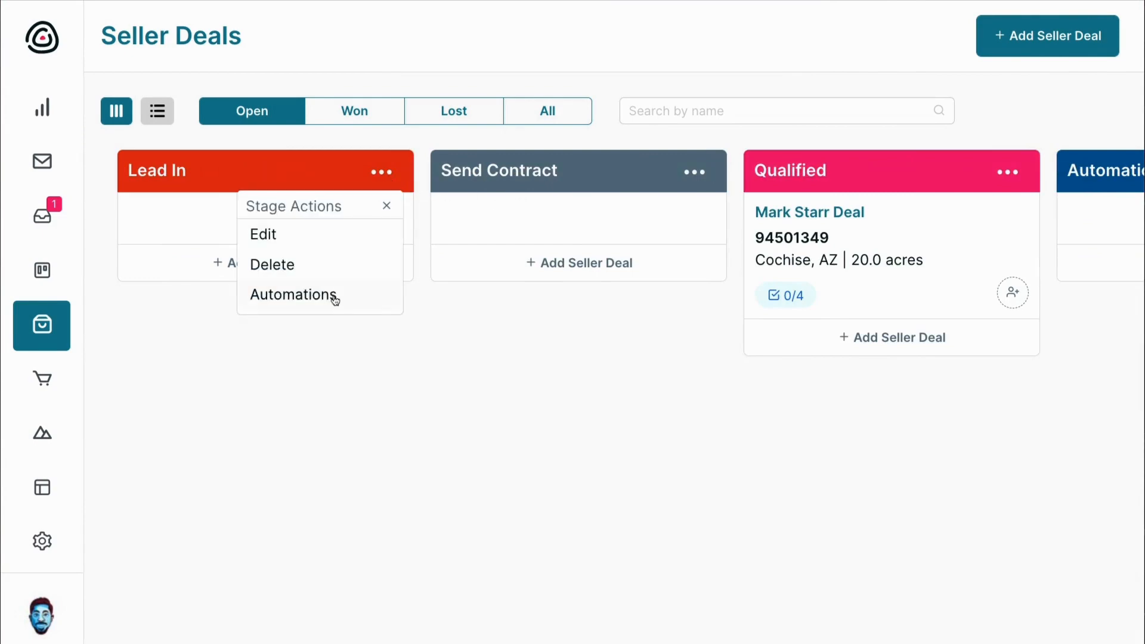
pyautogui.click(293, 295)
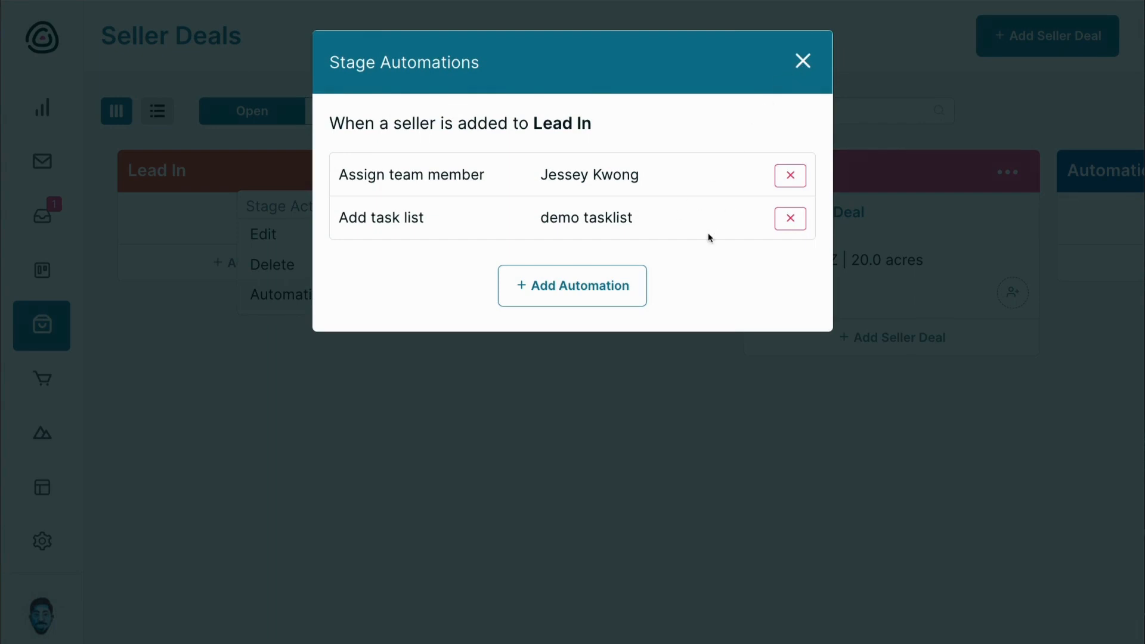
# Start a new Lead In automation with Send to integration as the action
pyautogui.click(572, 286)
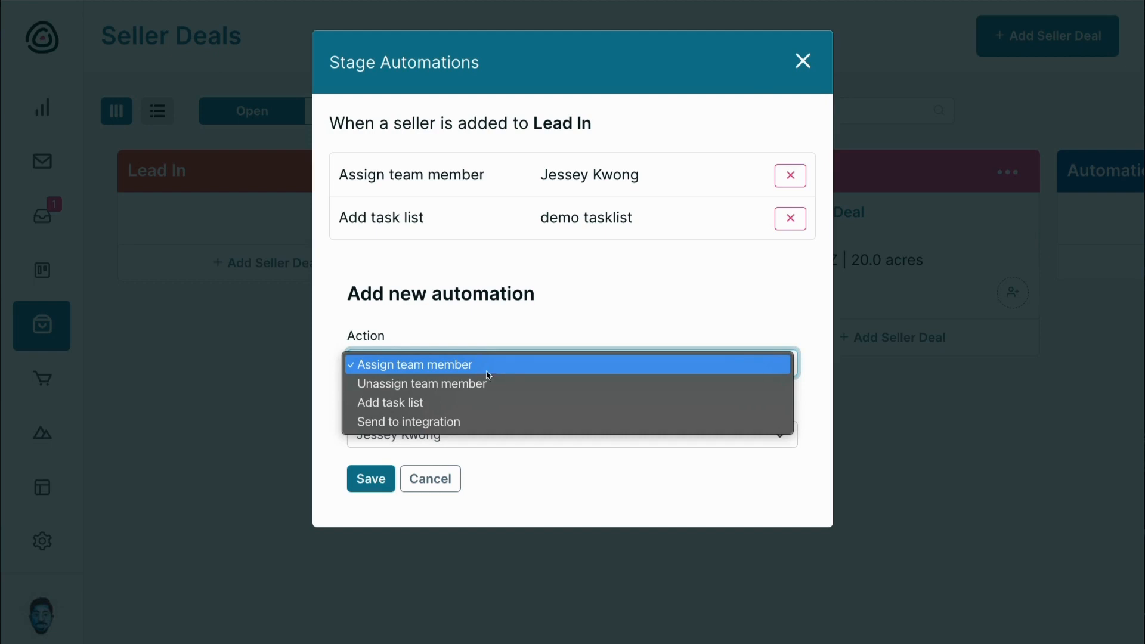
pyautogui.moveTo(451, 402)
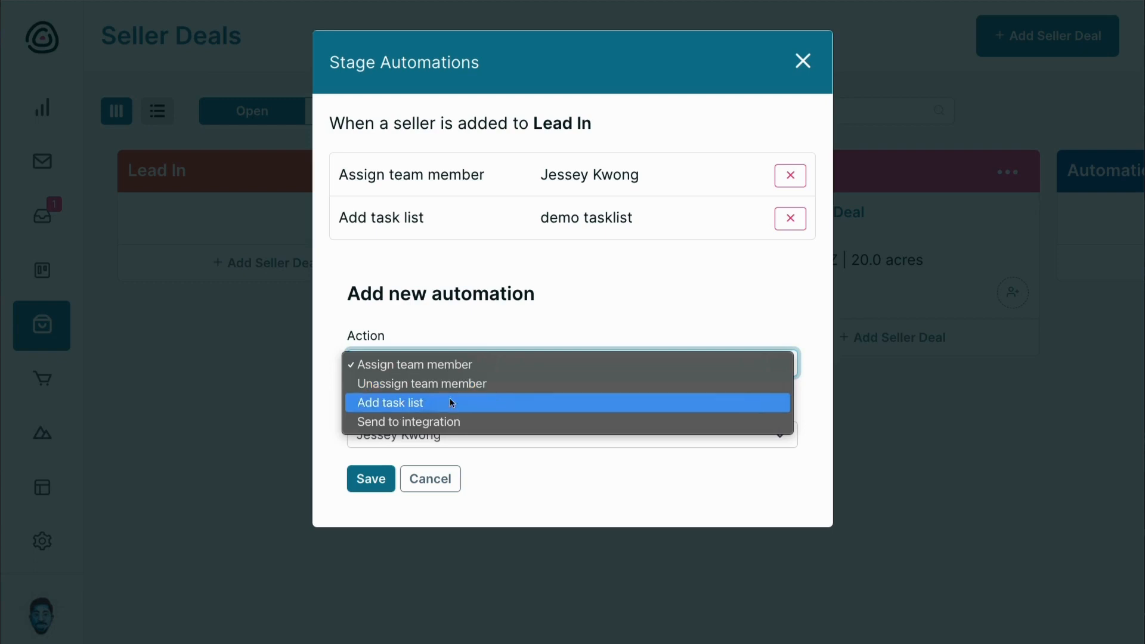
pyautogui.moveTo(432, 407)
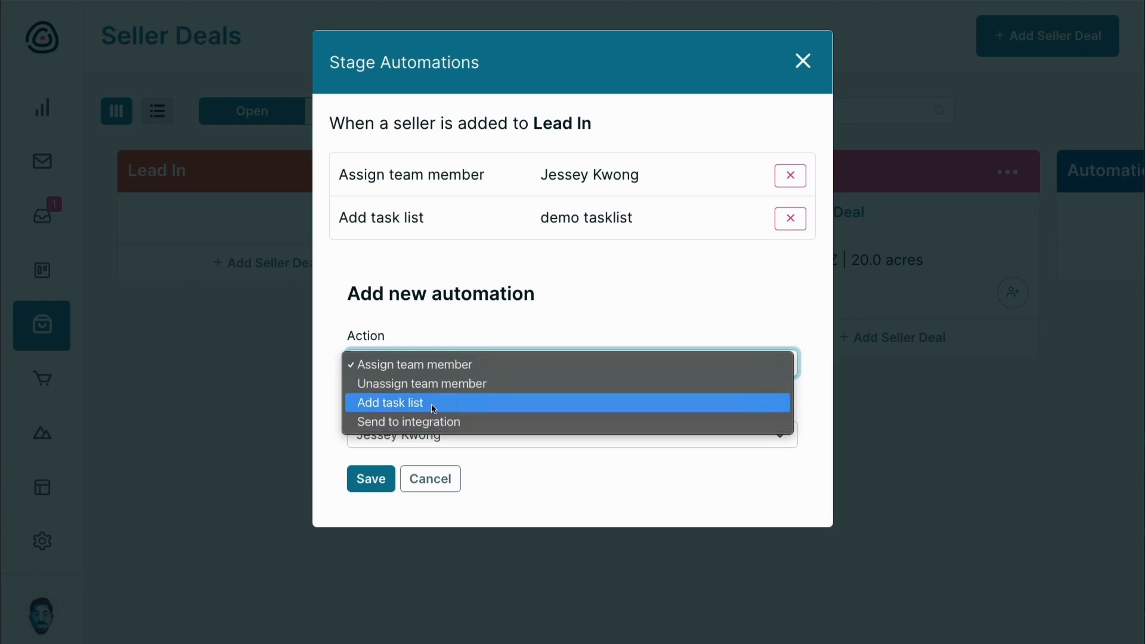
pyautogui.moveTo(429, 425)
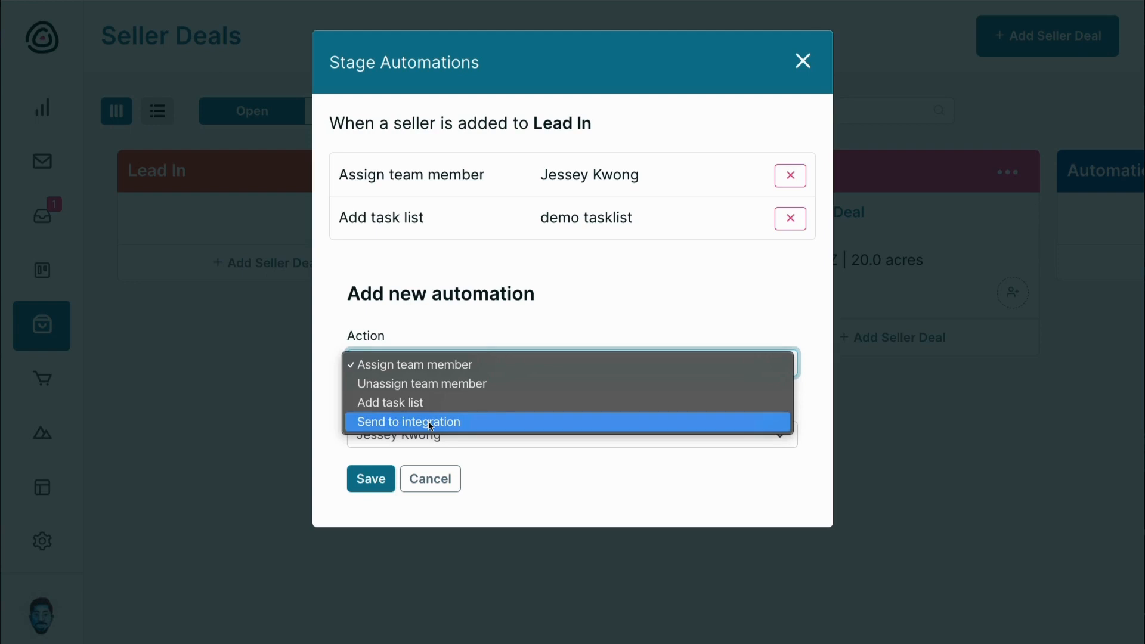
pyautogui.moveTo(409, 431)
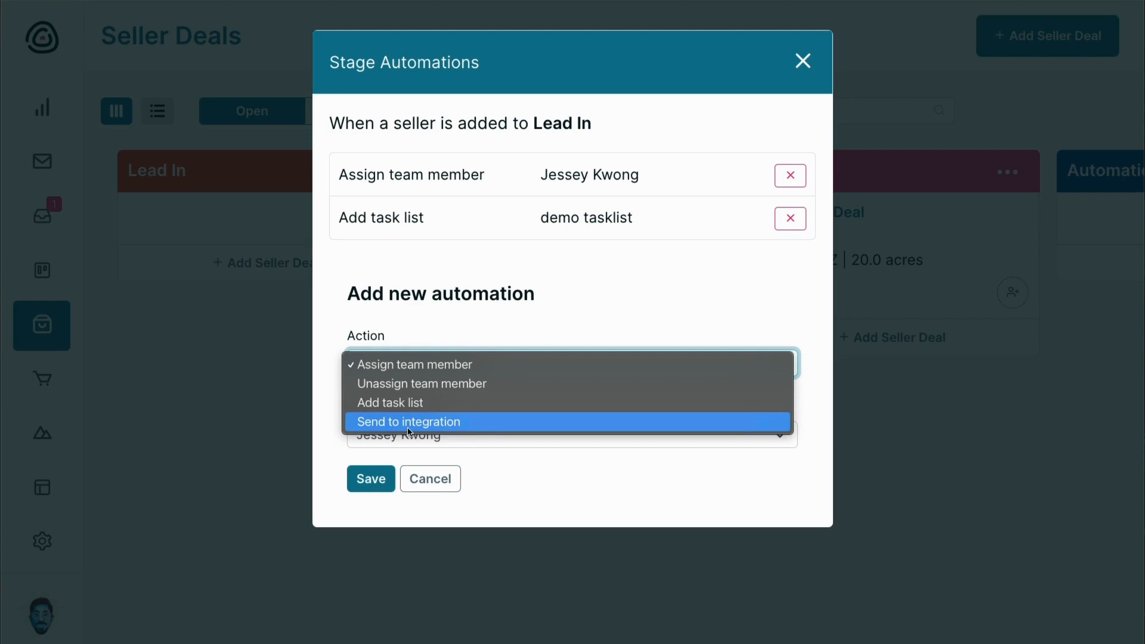
pyautogui.click(802, 61)
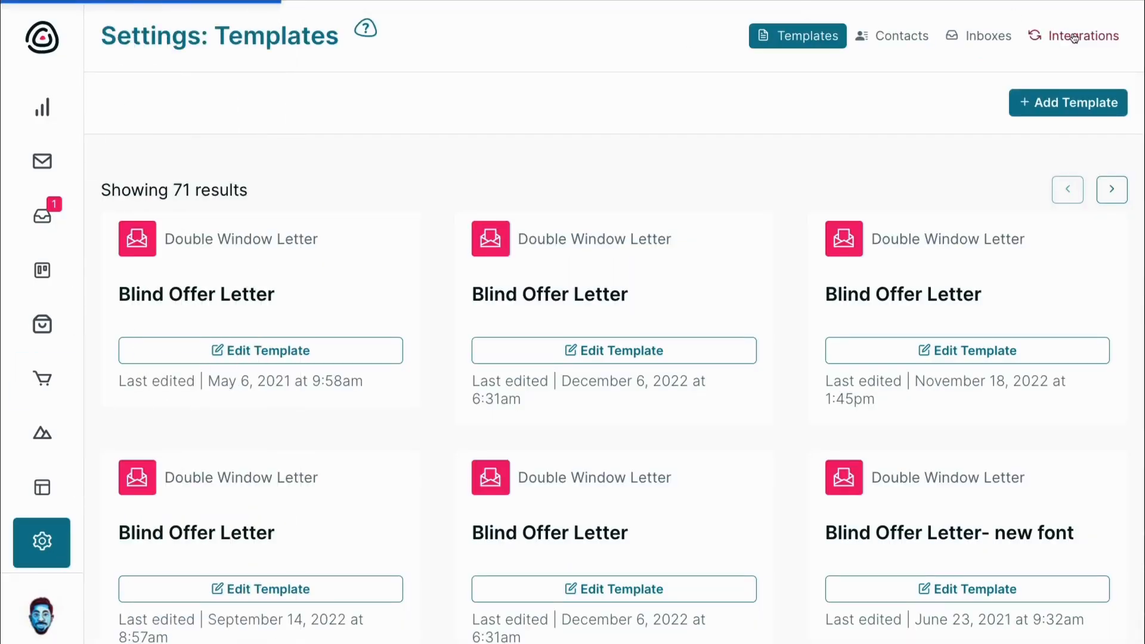
# Open the Integrations settings page from Settings: Templates
pyautogui.click(1073, 36)
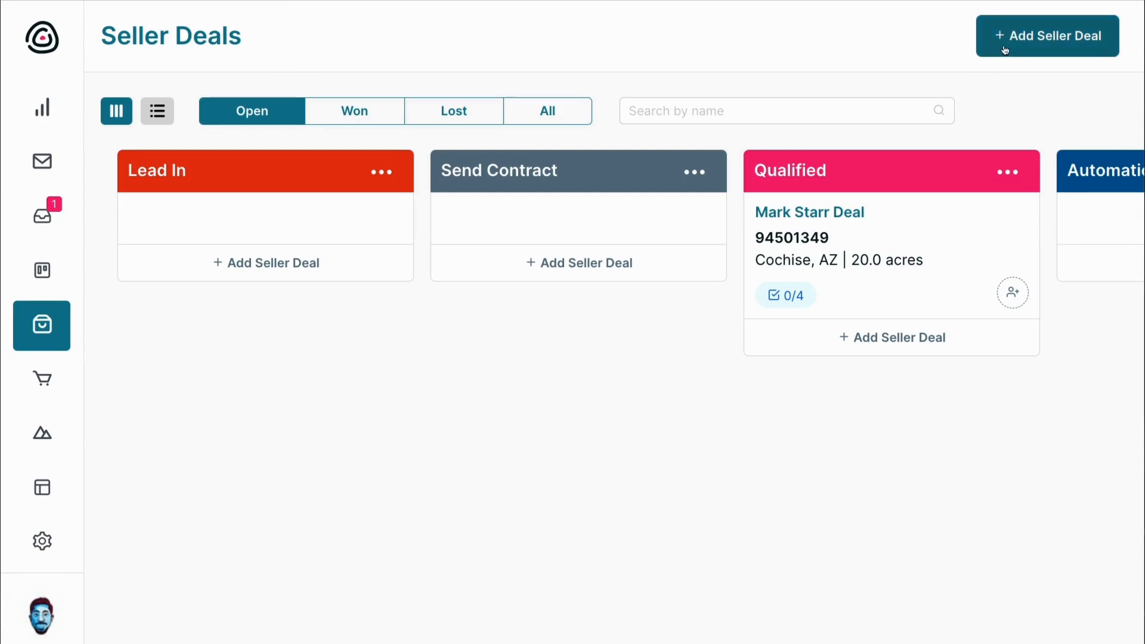
pyautogui.click(1047, 36)
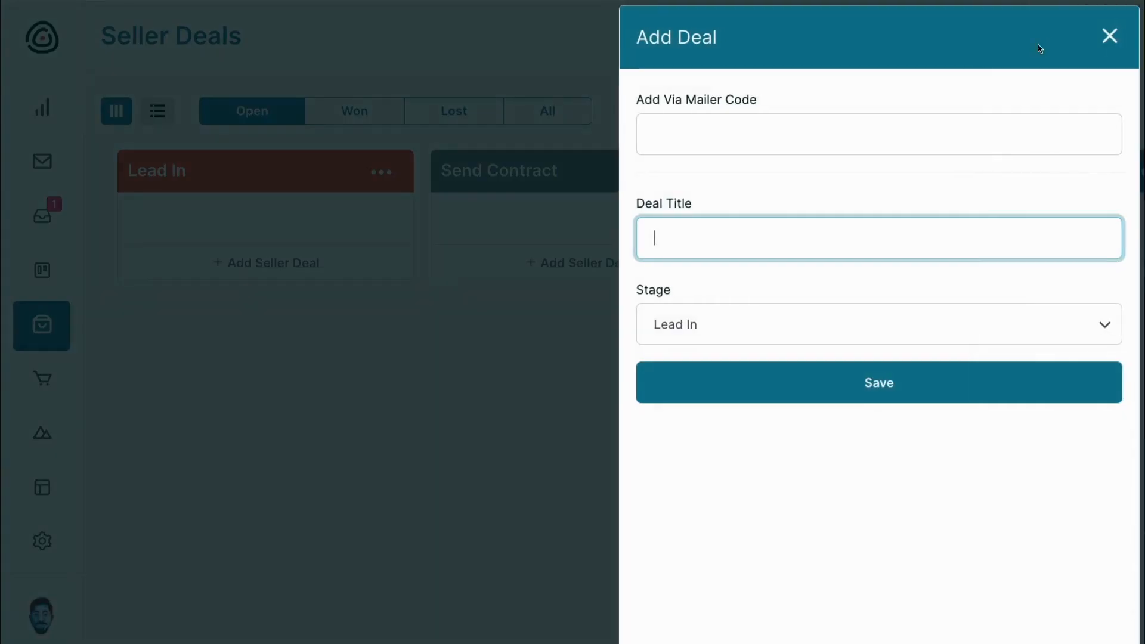
pyautogui.moveTo(861, 131)
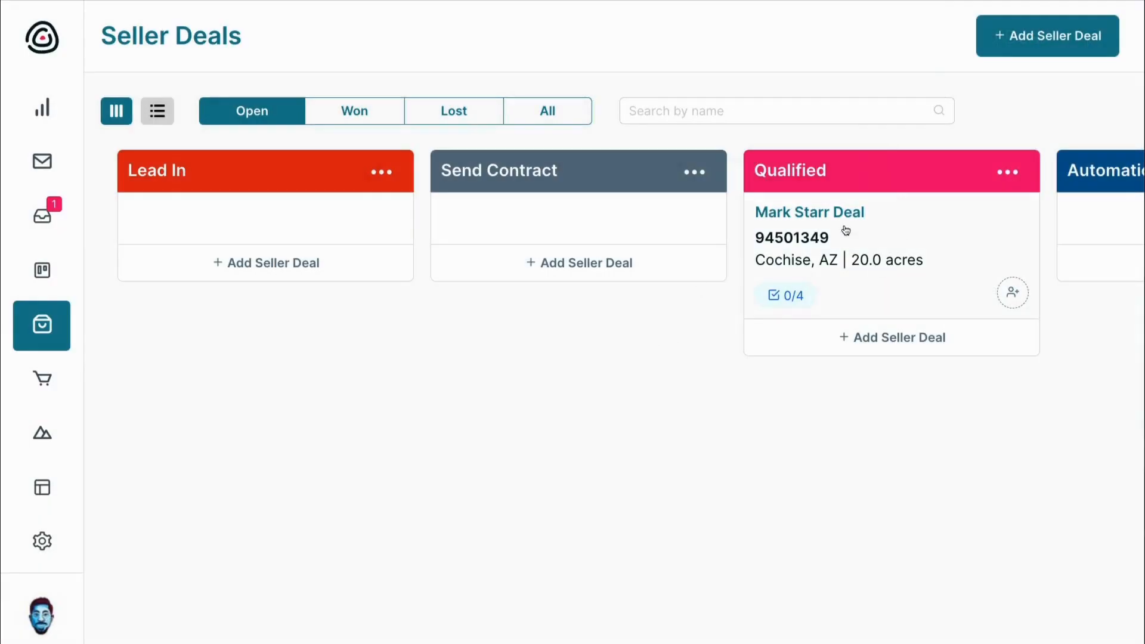
pyautogui.moveTo(851, 254)
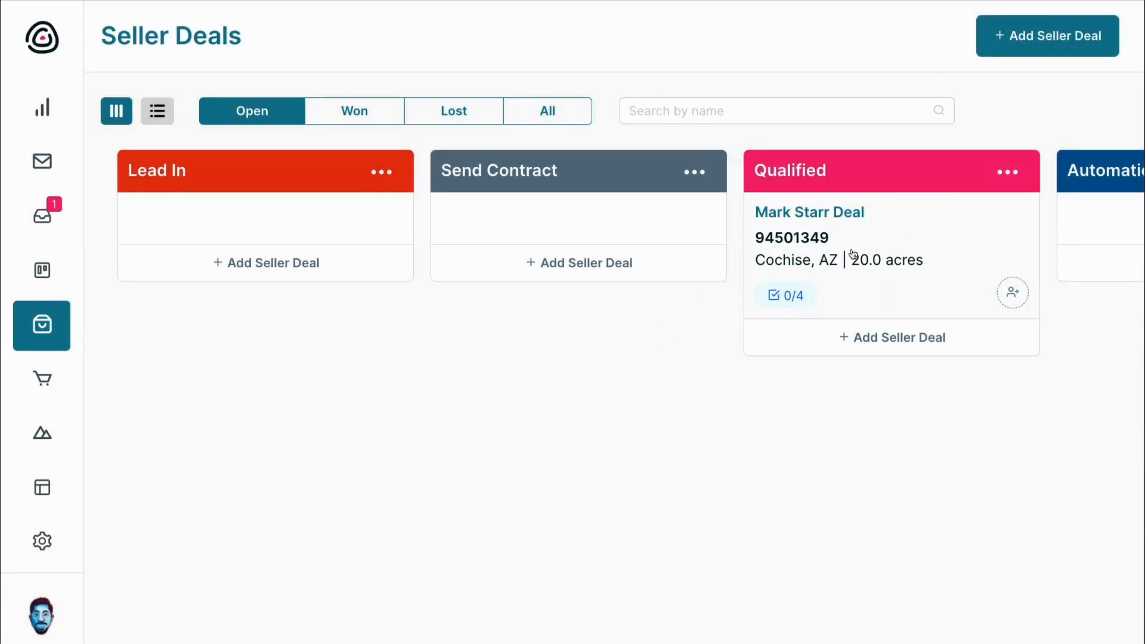